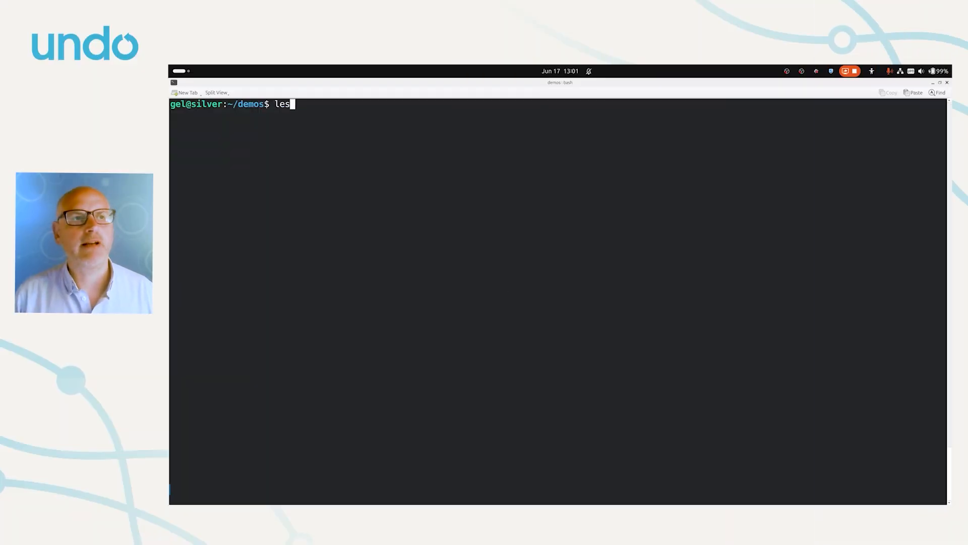
# Step: View threads.c with less, compile it with gcc -g into threads, run it, then start typing gdb
pyautogui.press('Return')
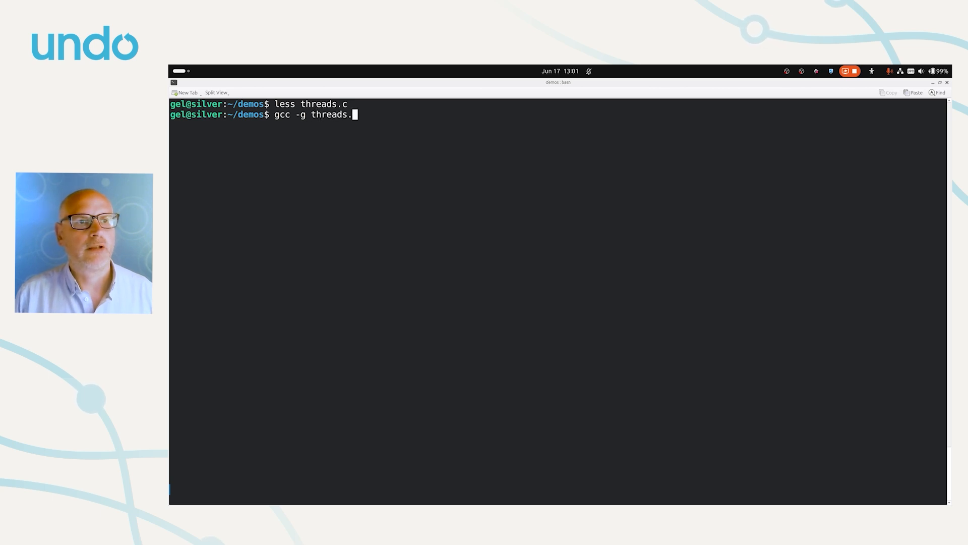
pyautogui.write('c -o threads')
pyautogui.write('./threads')
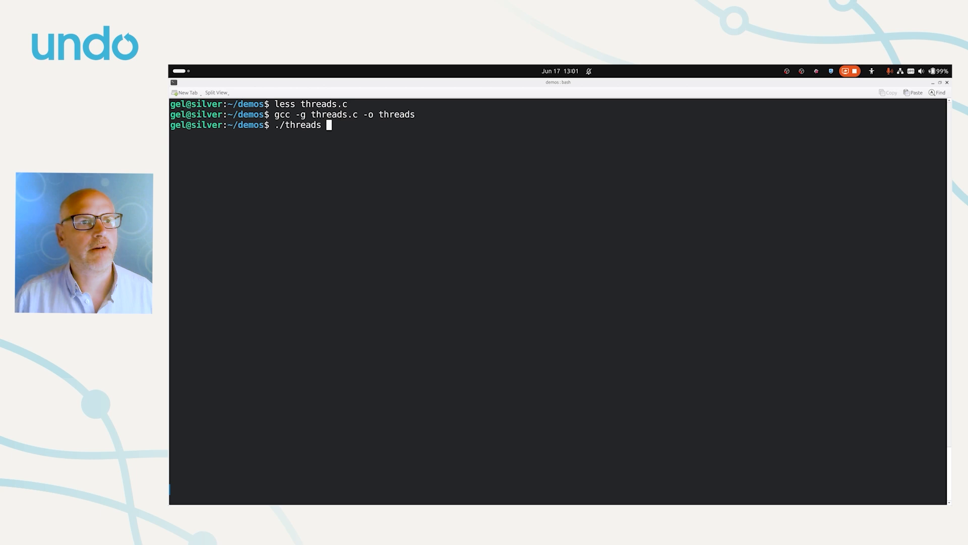
pyautogui.press('Return')
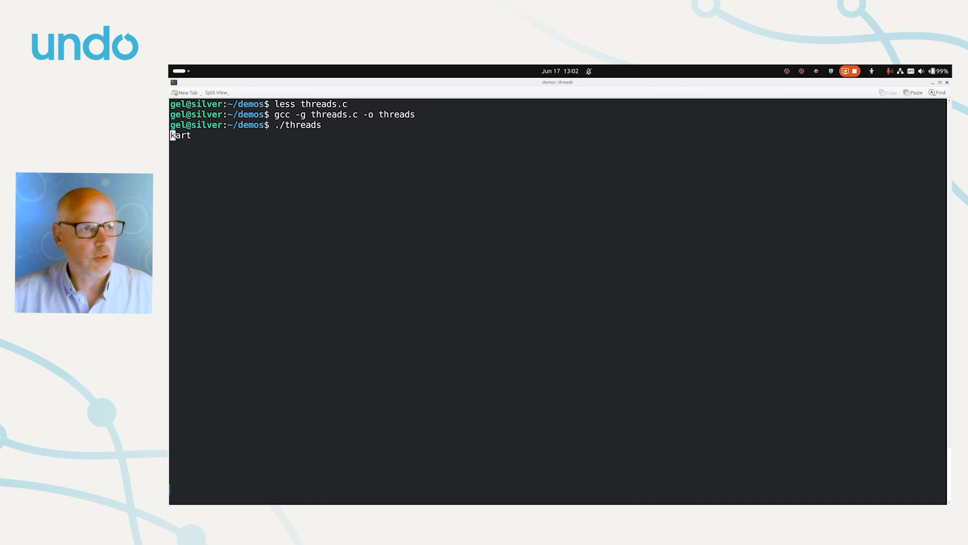
pyautogui.write('gdb')
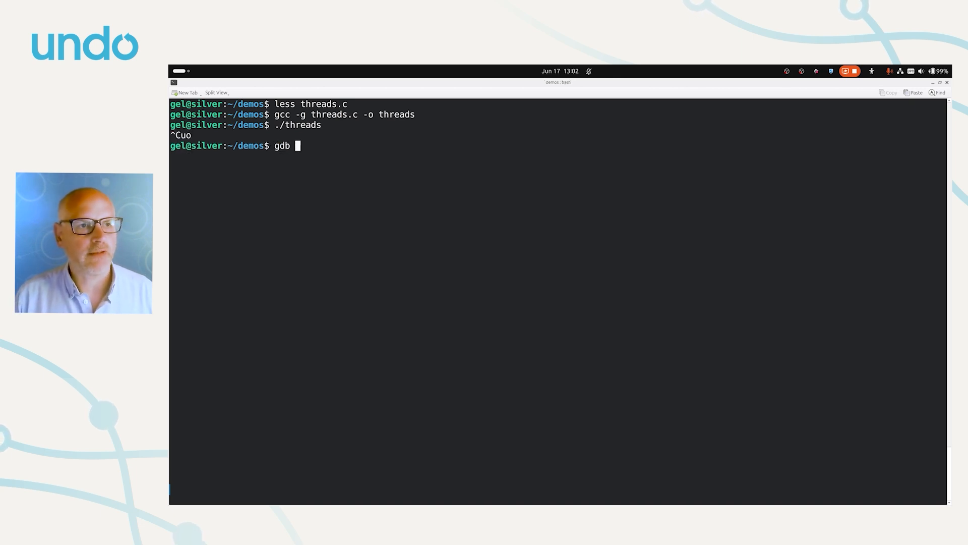
# Step: Launch gdb on ./threads and run the program, spawning its worker threads
pyautogui.write('./threads')
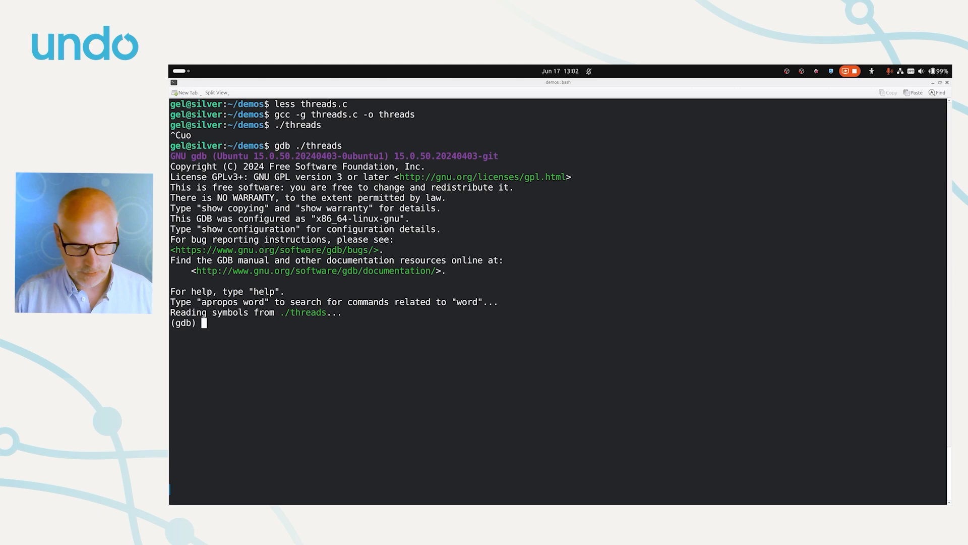
pyautogui.write('run')
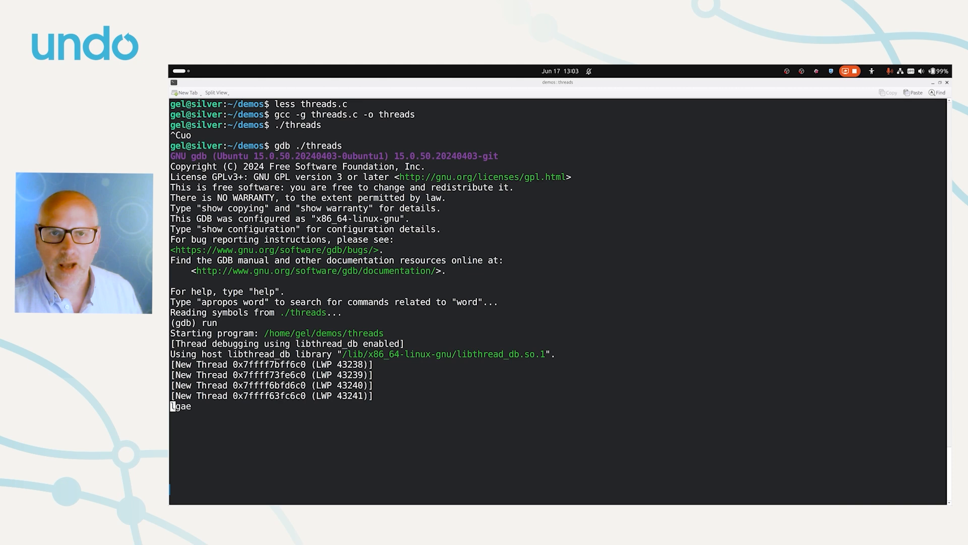
pyautogui.write('dgoj')
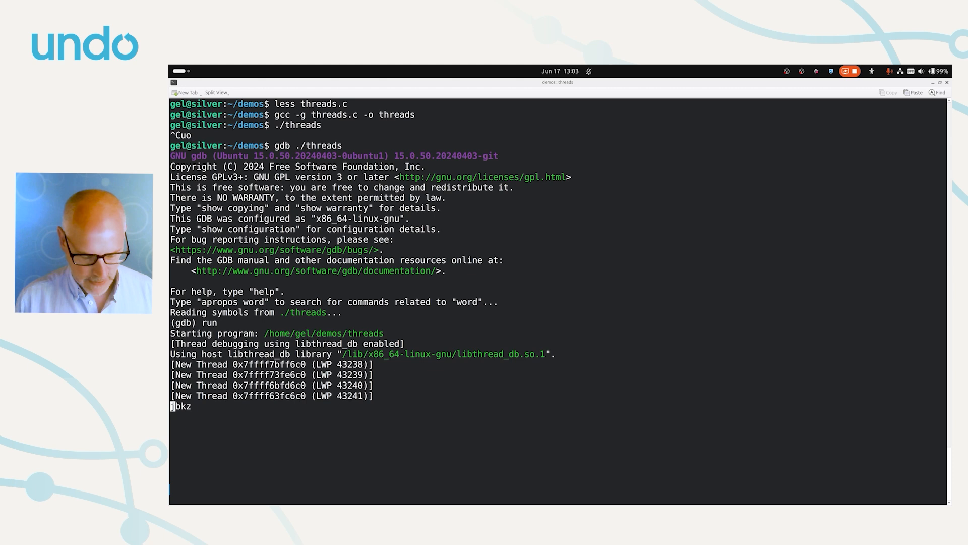
# Step: Interrupt the program with Ctrl+C, list its five threads with info threads, and show main's backtrace
pyautogui.press('ctrl+c')
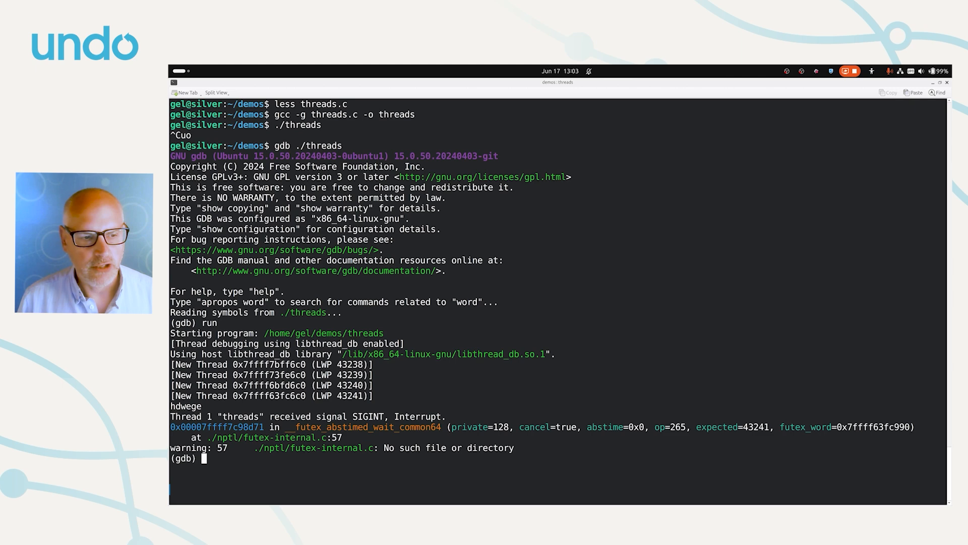
pyautogui.write('info threa')
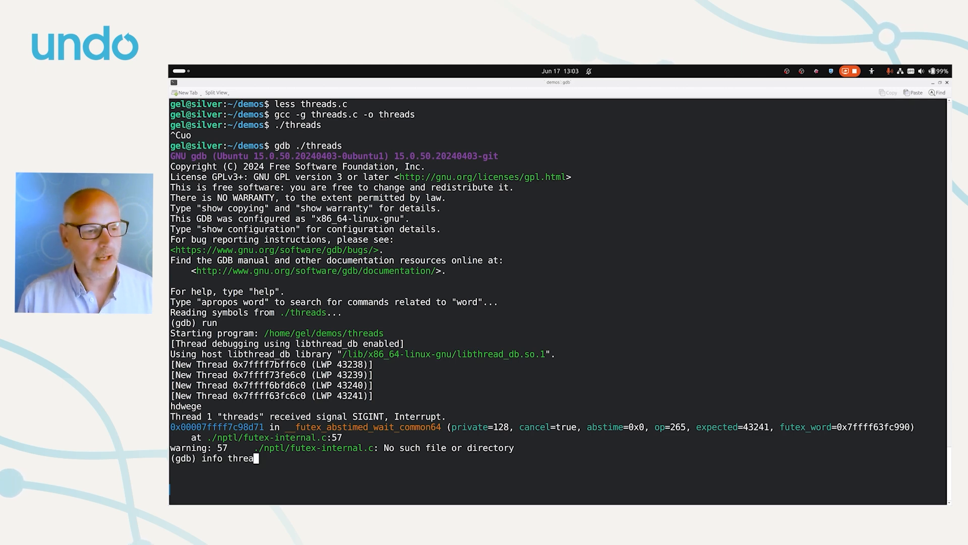
pyautogui.press('Return')
pyautogui.write('bt')
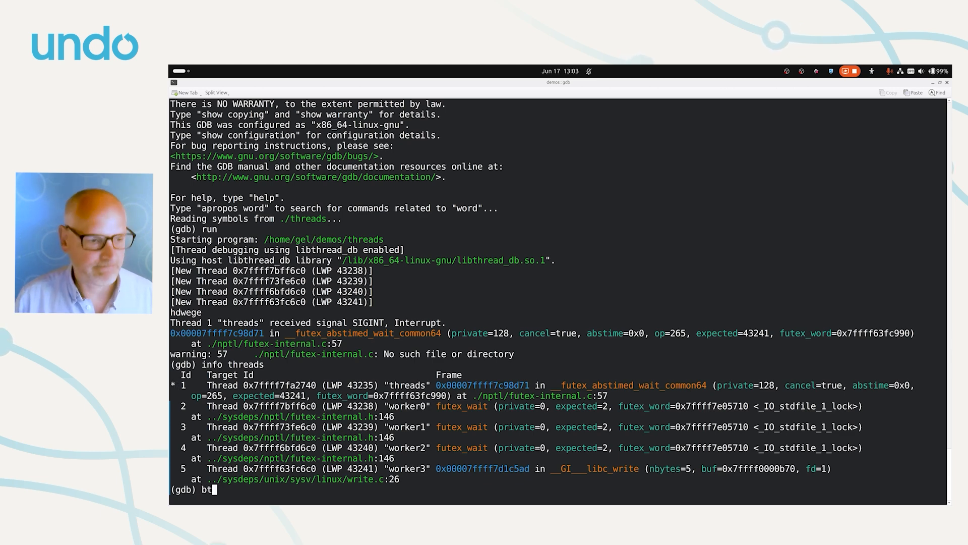
pyautogui.press('Return')
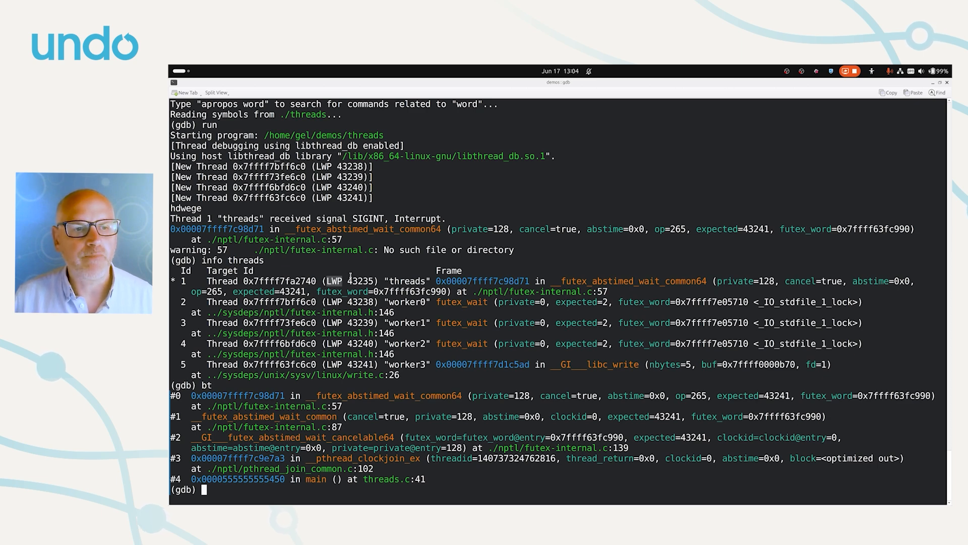
# Step: Select the main thread's name in the thread listing before suspending gdb
pyautogui.doubleClick(360, 280)
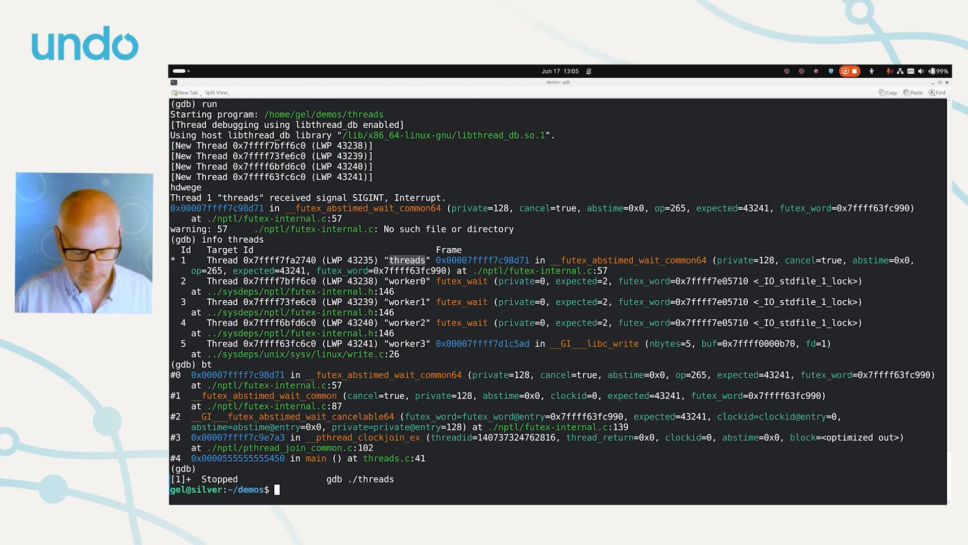
# Step: Review threads.c with less, bring gdb back with fg, and relist the five threads
pyautogui.write('less threads')
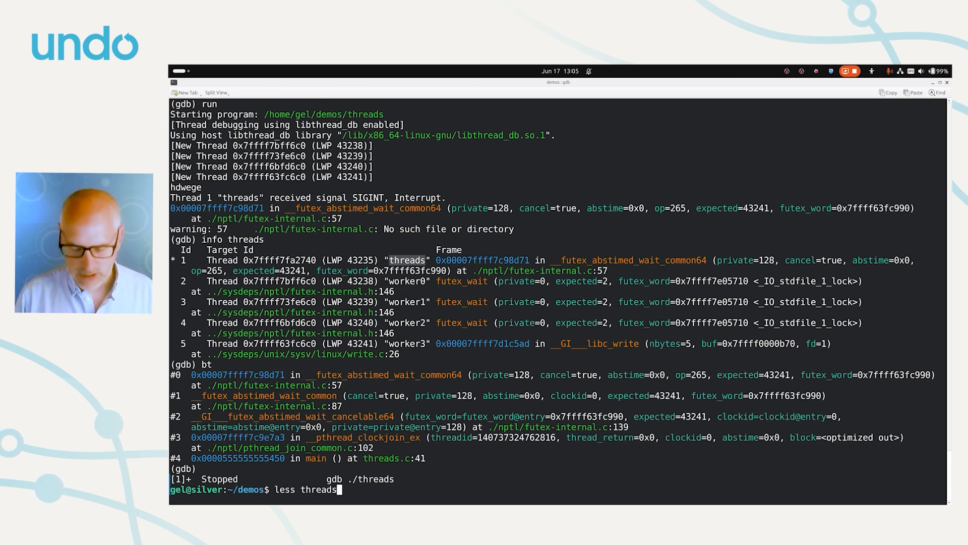
pyautogui.press('Return')
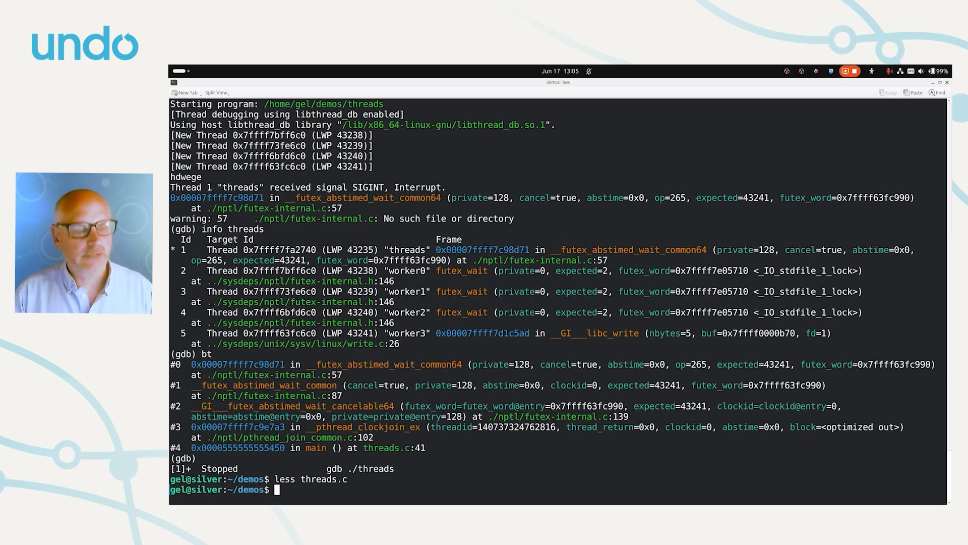
pyautogui.write('fg')
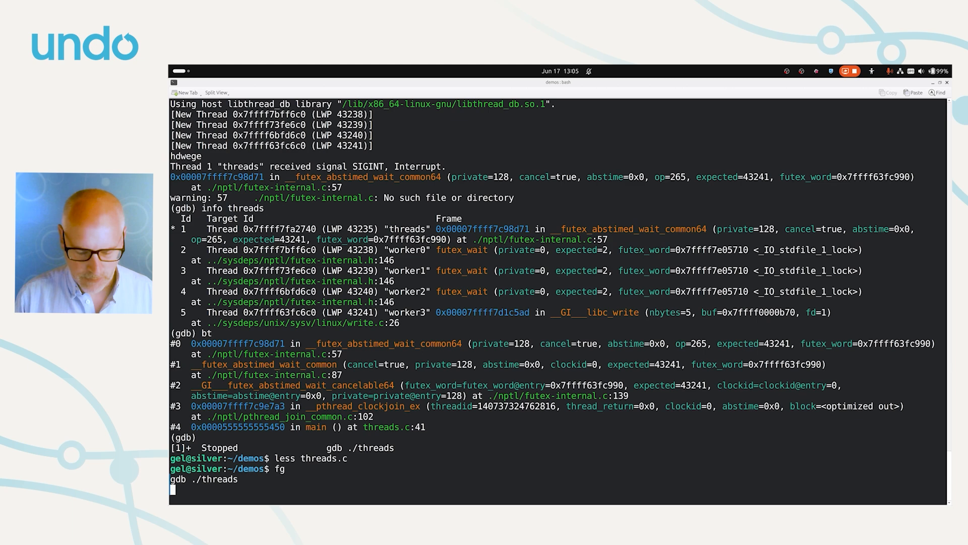
pyautogui.write('info threads')
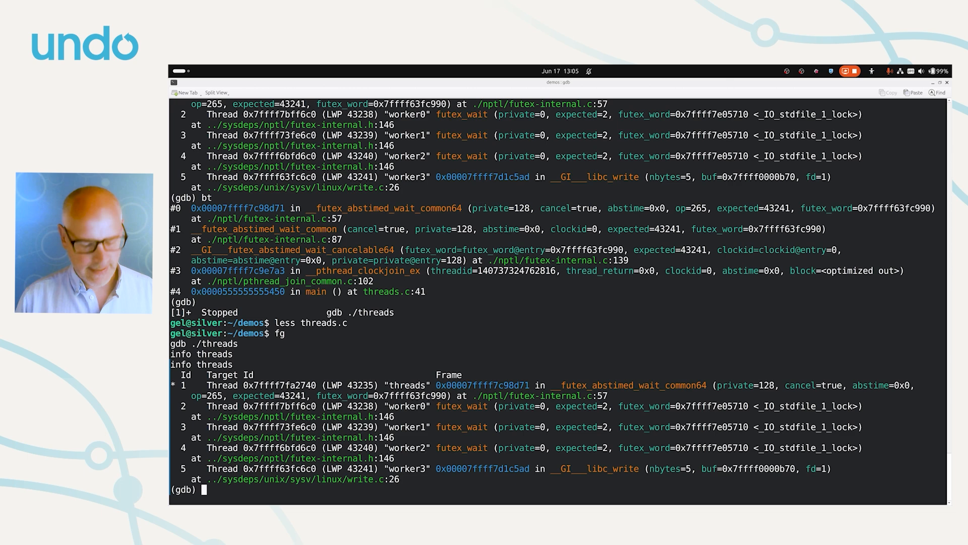
# Step: Switch to thread 2 (worker0) and show its backtrace waiting on the stdout lock
pyautogui.write('thread 2')
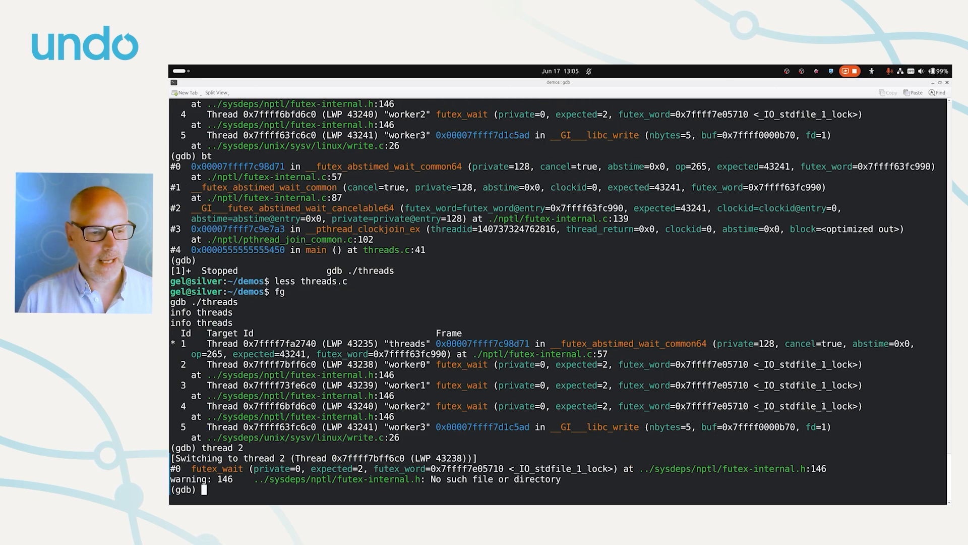
pyautogui.write('bt')
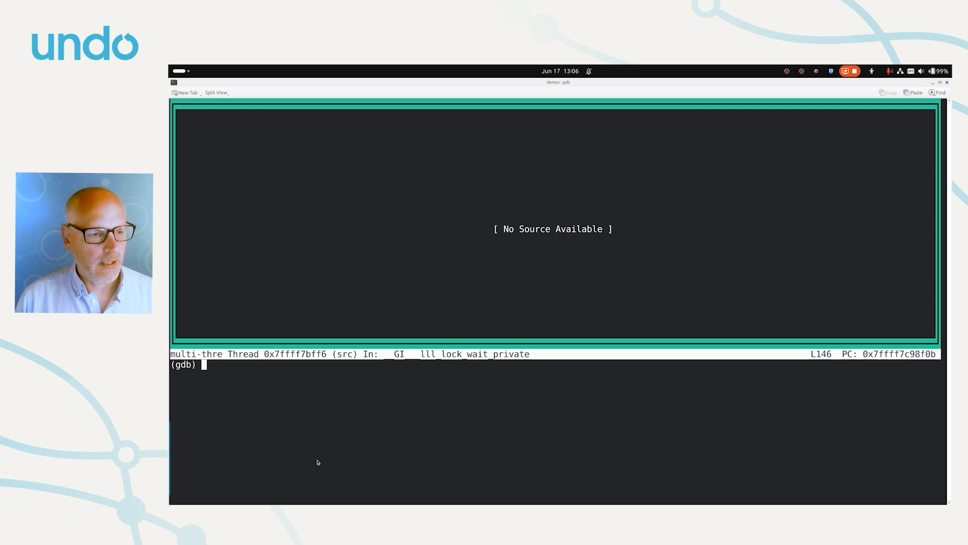
# Step: Finish out of the lock frames into looper, step to line 18 of threads.c, and relist threads
pyautogui.write('finish')
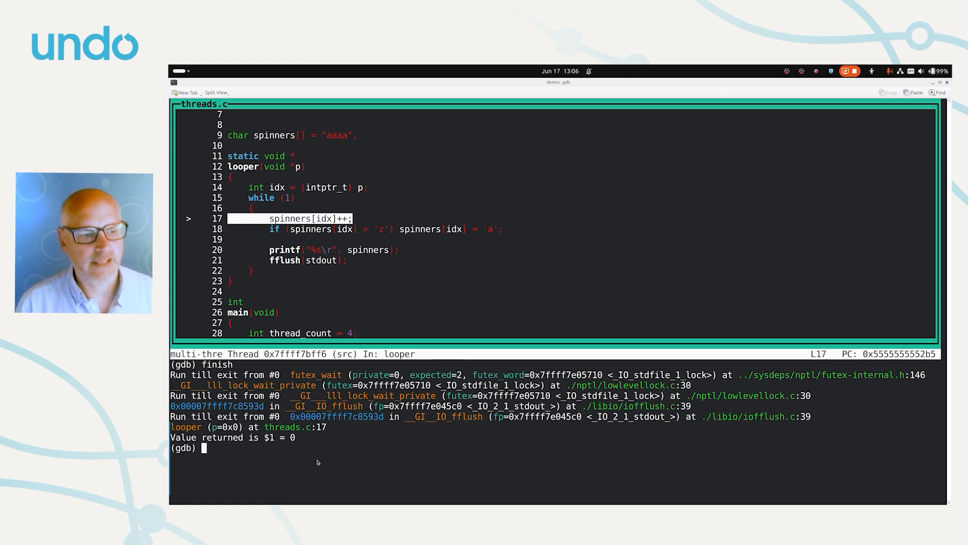
pyautogui.write('next')
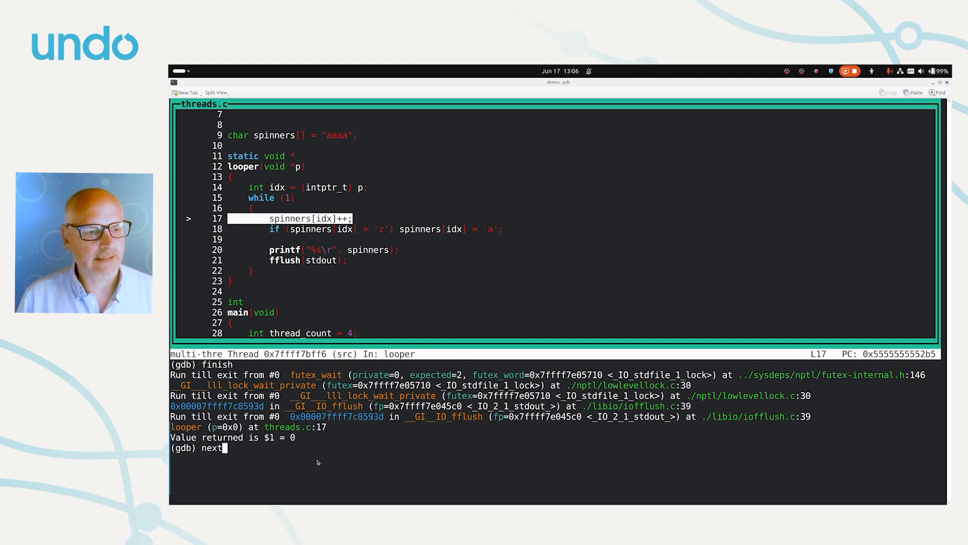
pyautogui.press('Return')
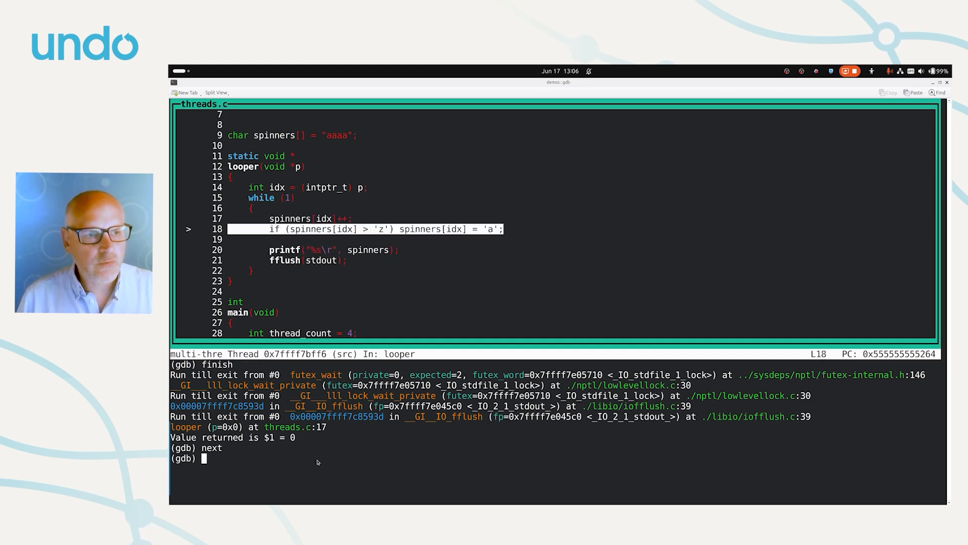
pyautogui.write('info threads')
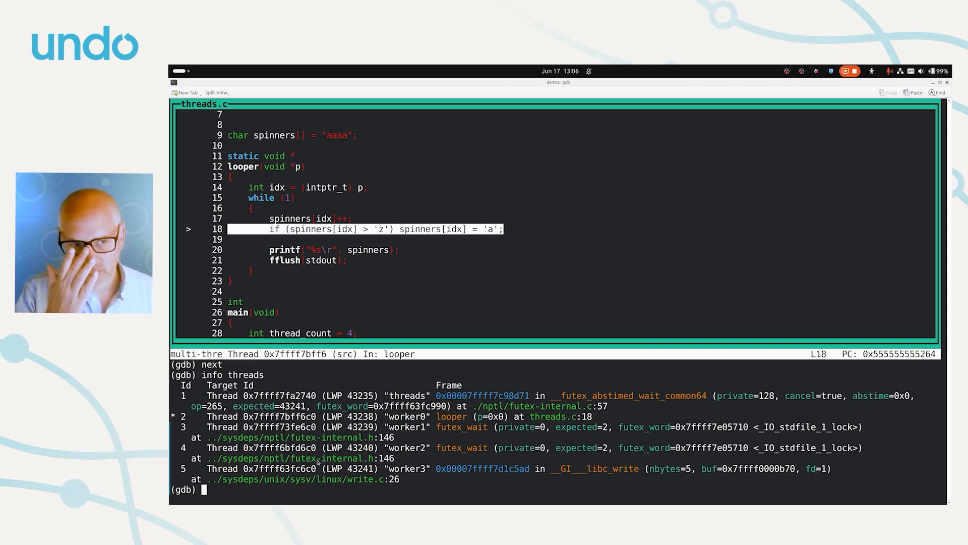
pyautogui.write('disp s')
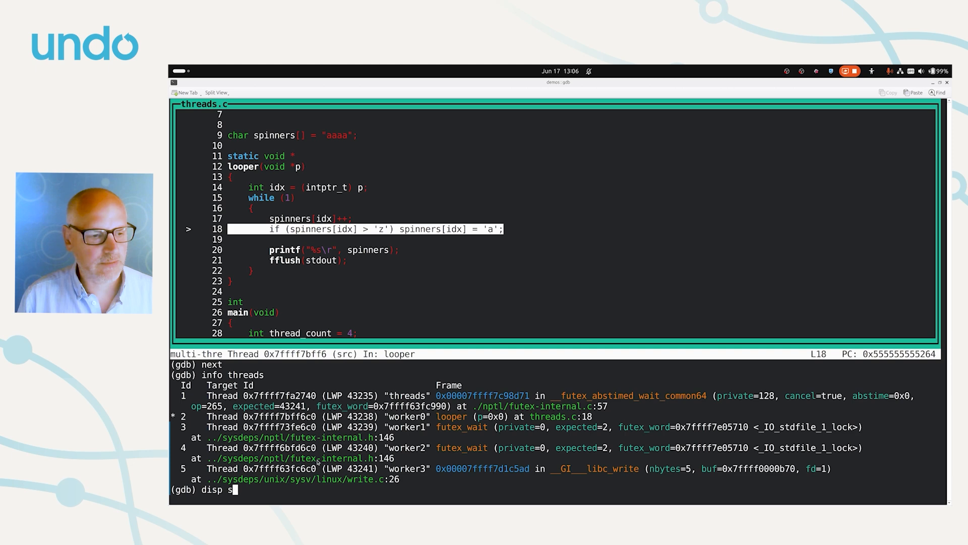
# Step: Auto-display the spinners string (currently "jlbr") after every stop, then queue another next
pyautogui.write('pinners')
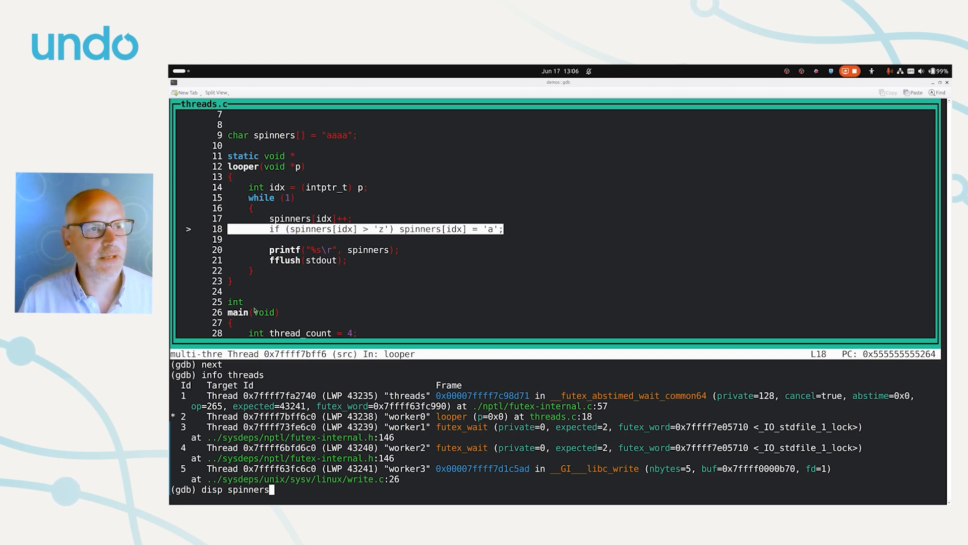
pyautogui.moveTo(344, 139)
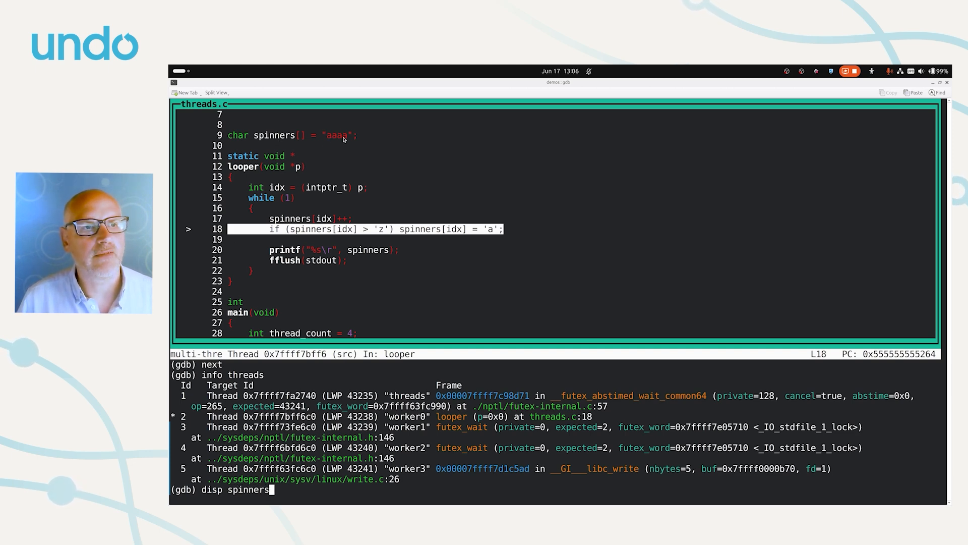
pyautogui.press('Return')
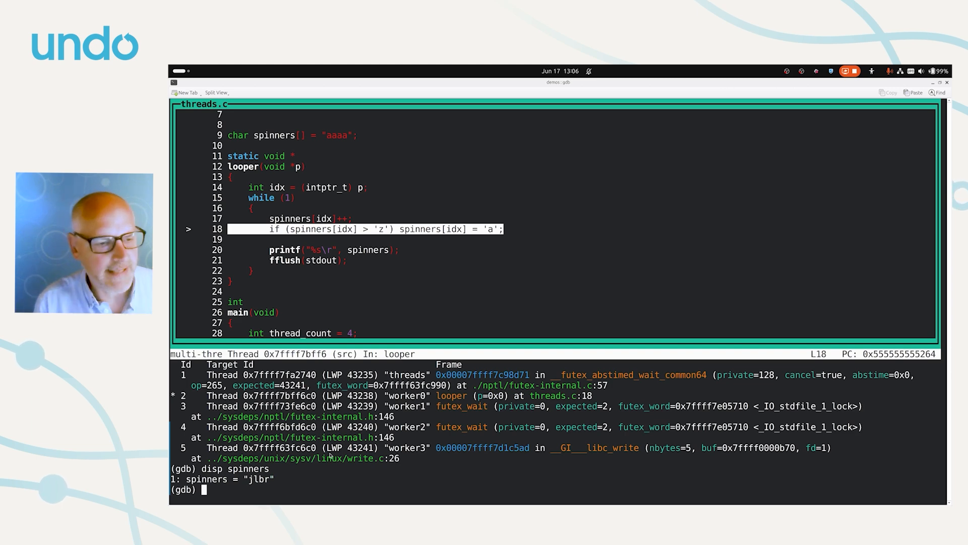
pyautogui.write('ne')
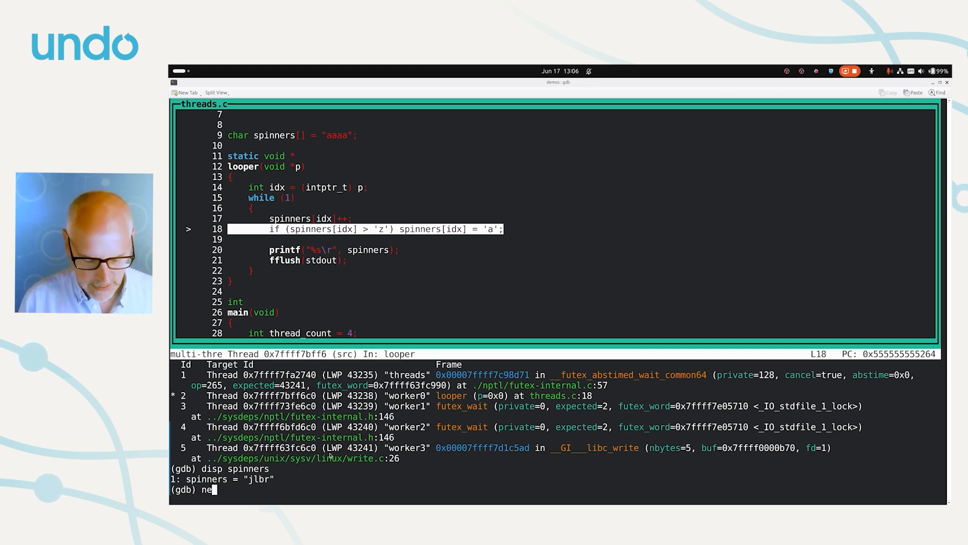
pyautogui.write('xt')
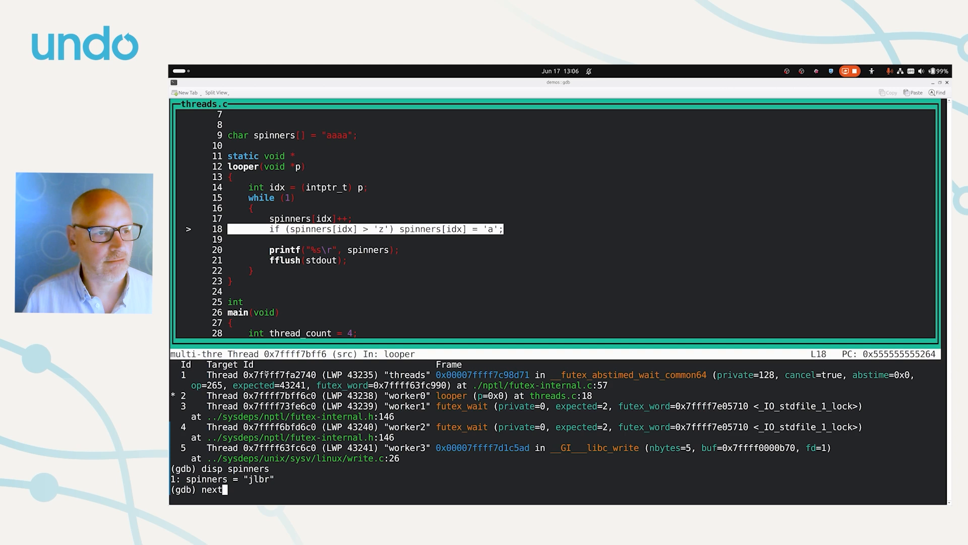
# Step: Step worker0's loop as spinners advances to "kzws", then set scheduler-locking on
pyautogui.press('Return')
pyautogui.write('next')
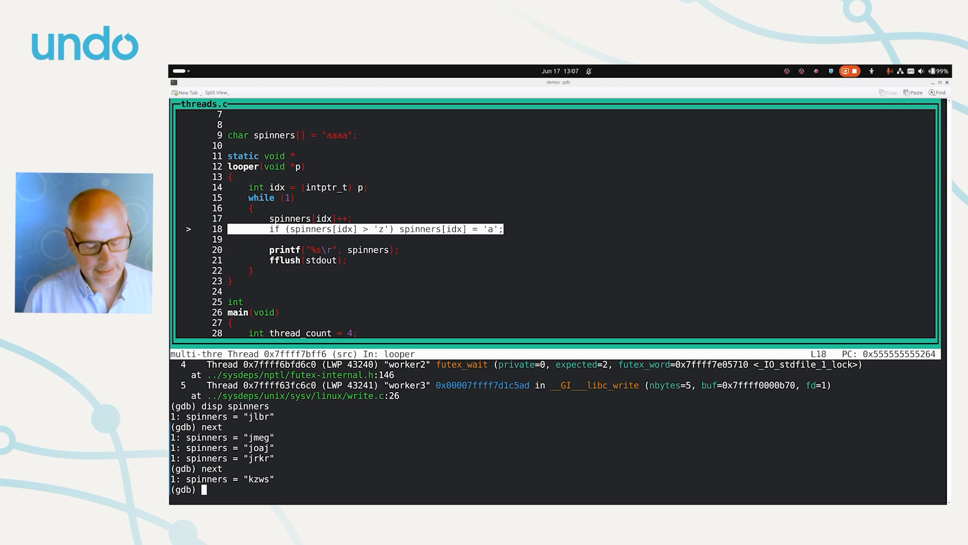
pyautogui.write('set scheduler-locking o')
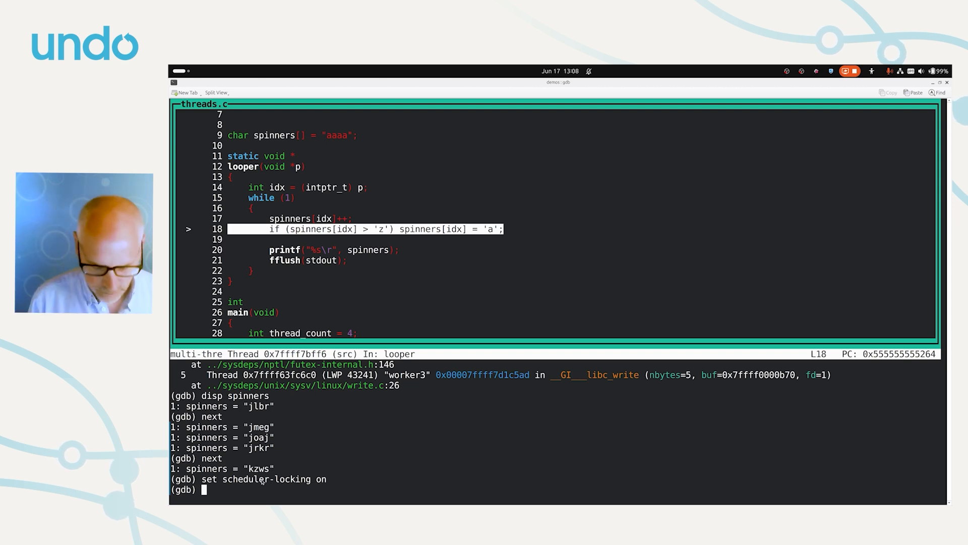
# Step: Step twice with the scheduler locked: spinners stays "kzws" and the second next hangs in a futex wait
pyautogui.write('next')
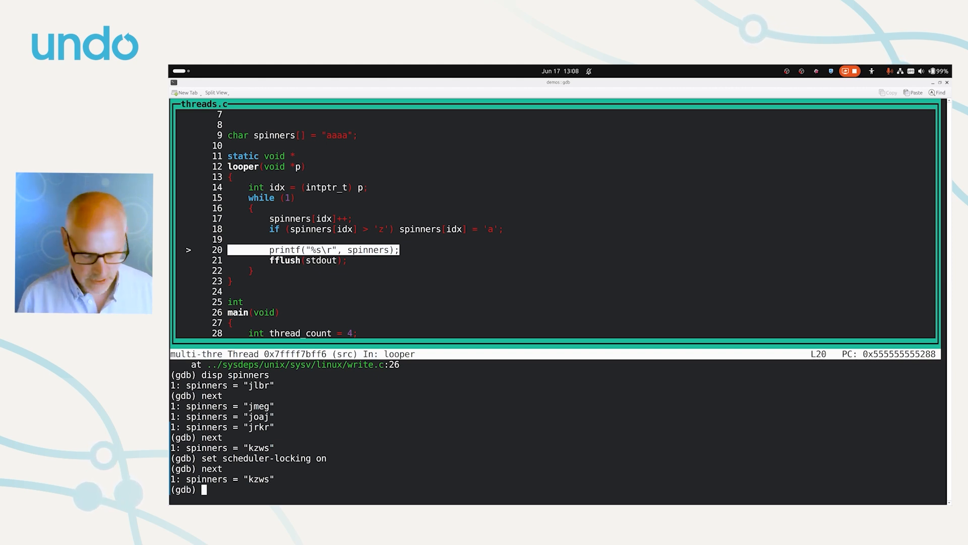
pyautogui.write('next')
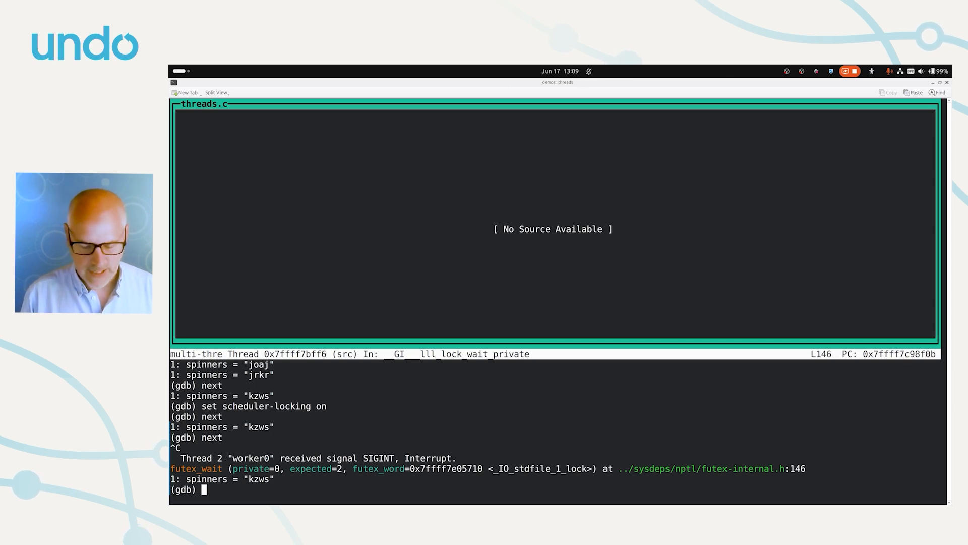
# Step: List all threads with info threads and switch to thread 4, worker2, stopped in write
pyautogui.write('info threads')
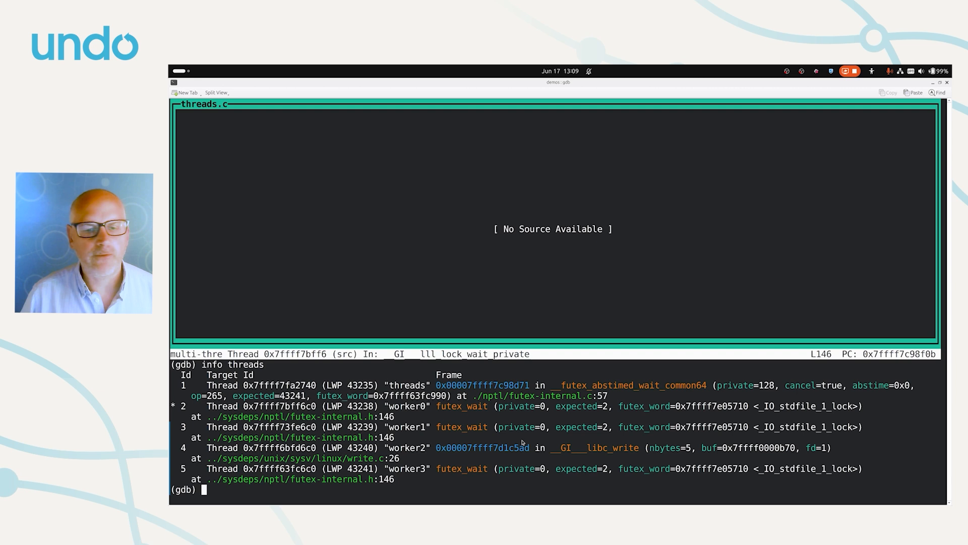
pyautogui.moveTo(623, 450)
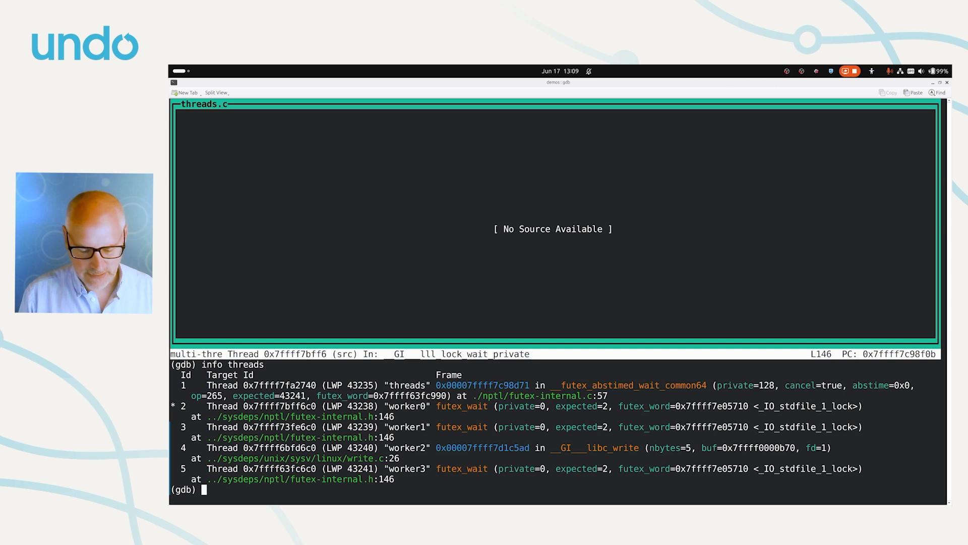
pyautogui.write('thread 4')
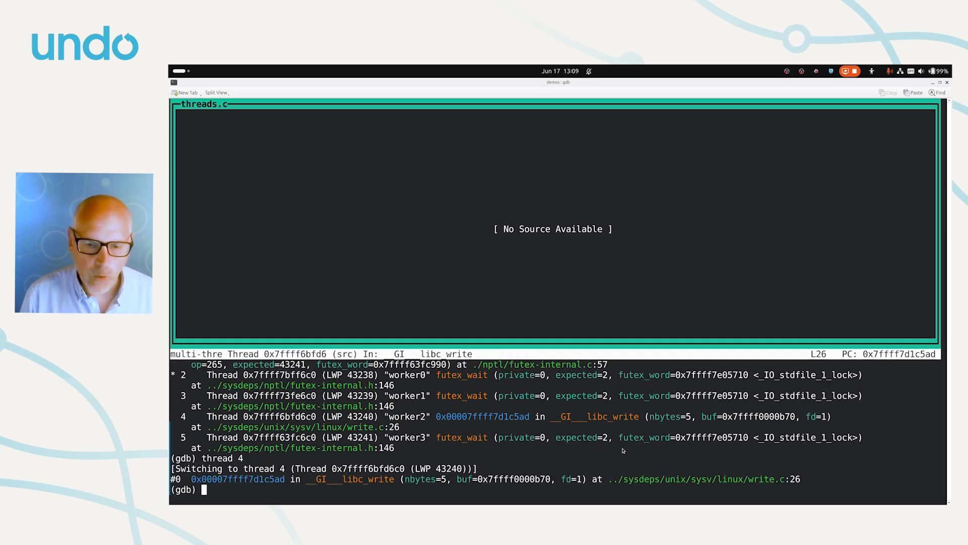
# Step: Finish thread 4 out of libc back into looper, then step its loop with next
pyautogui.write('finis')
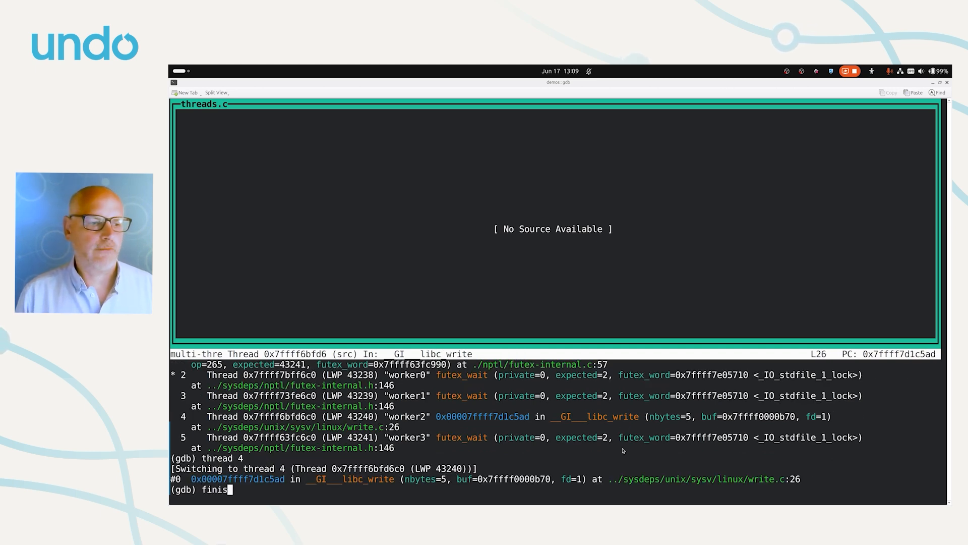
pyautogui.press('Return')
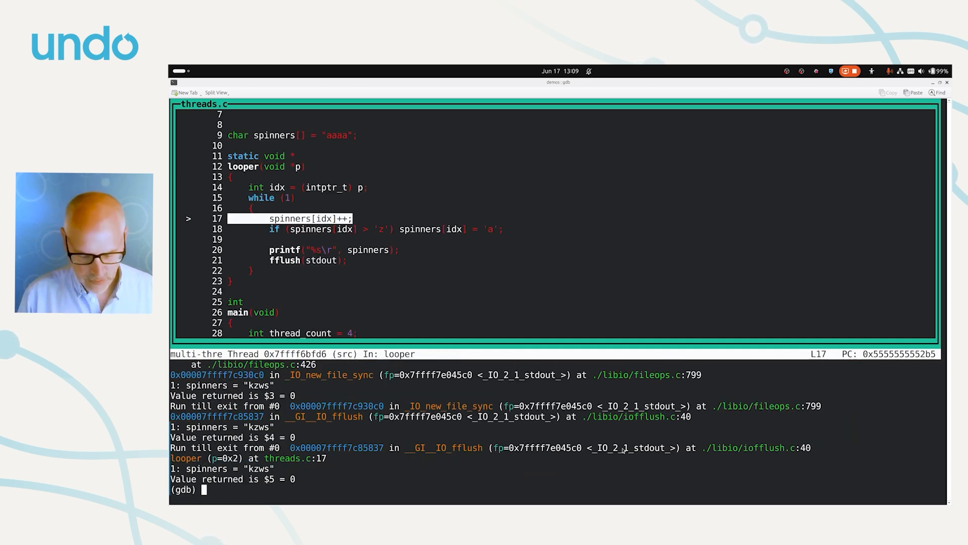
pyautogui.write('next')
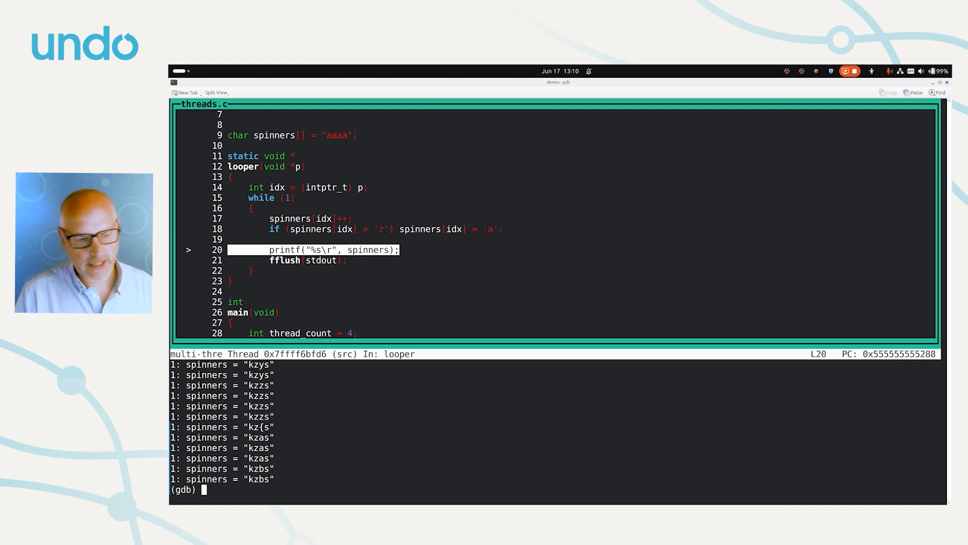
# Step: Continue and interrupt, set scheduler-locking step, then continue again until interrupted
pyautogui.write('continue')
pyautogui.write('set s')
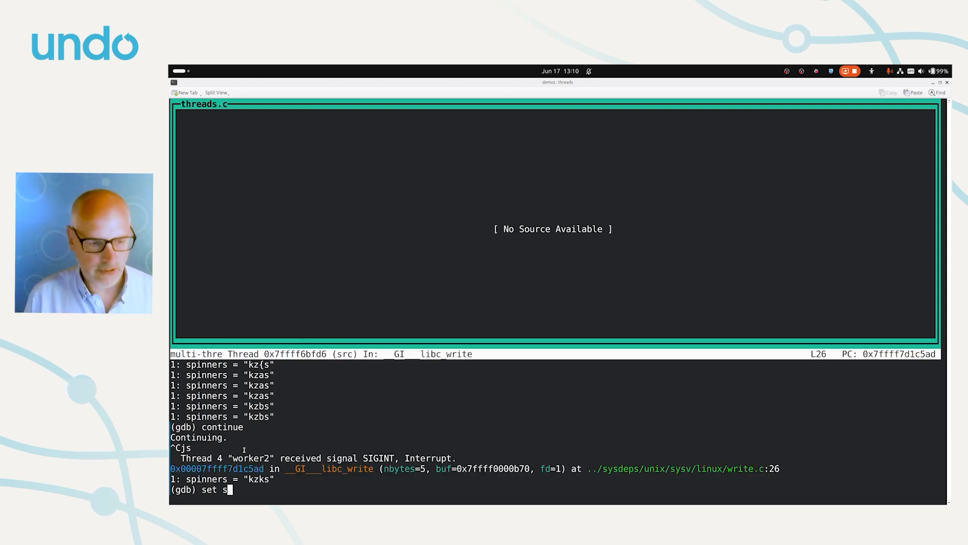
pyautogui.write('cheduler-locking step')
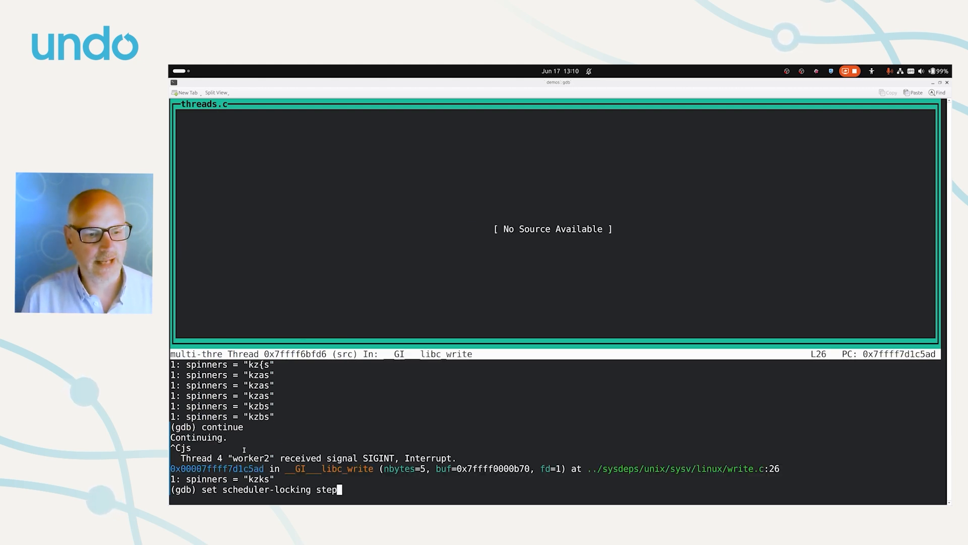
pyautogui.press('Return')
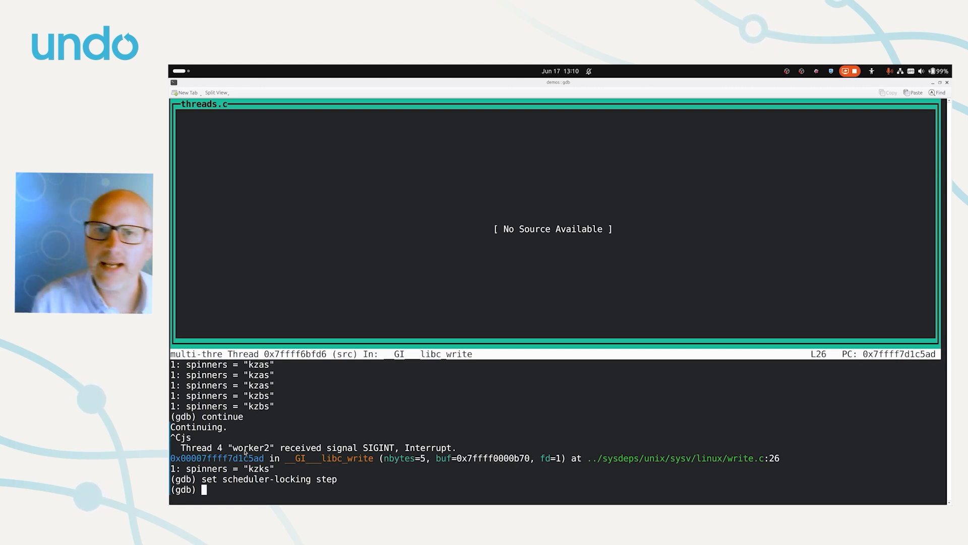
pyautogui.write('c')
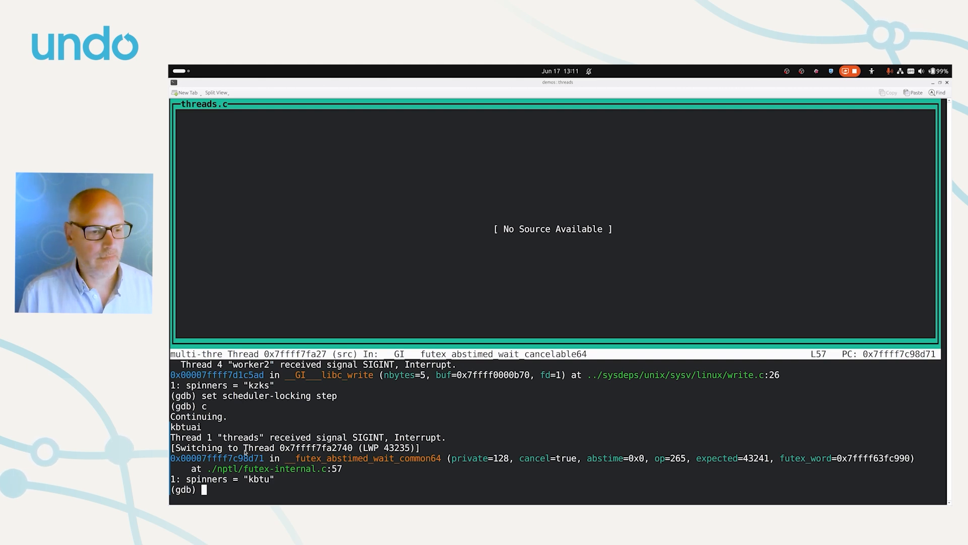
# Step: Finish back out to looper at line 17 and set a breakpoint at threads.c line 20
pyautogui.write('finish')
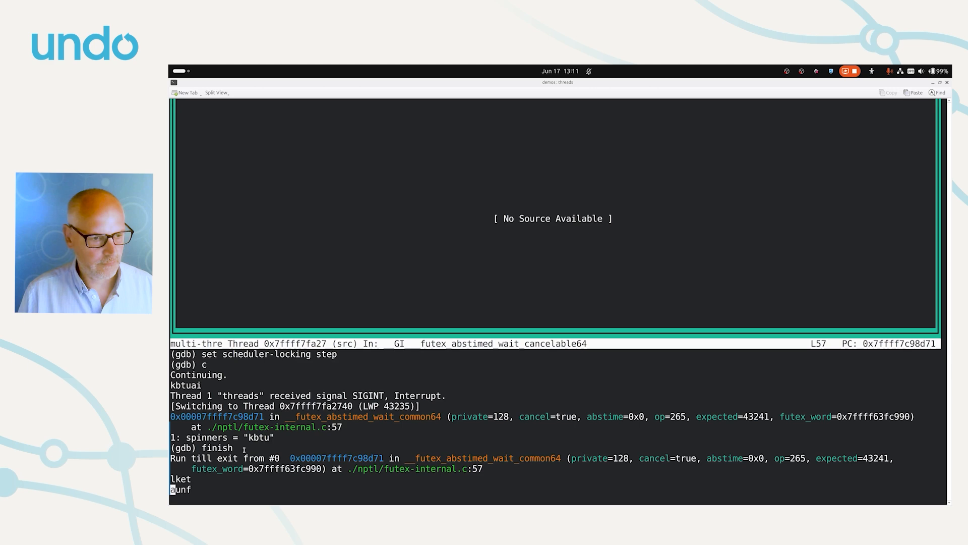
pyautogui.write('th')
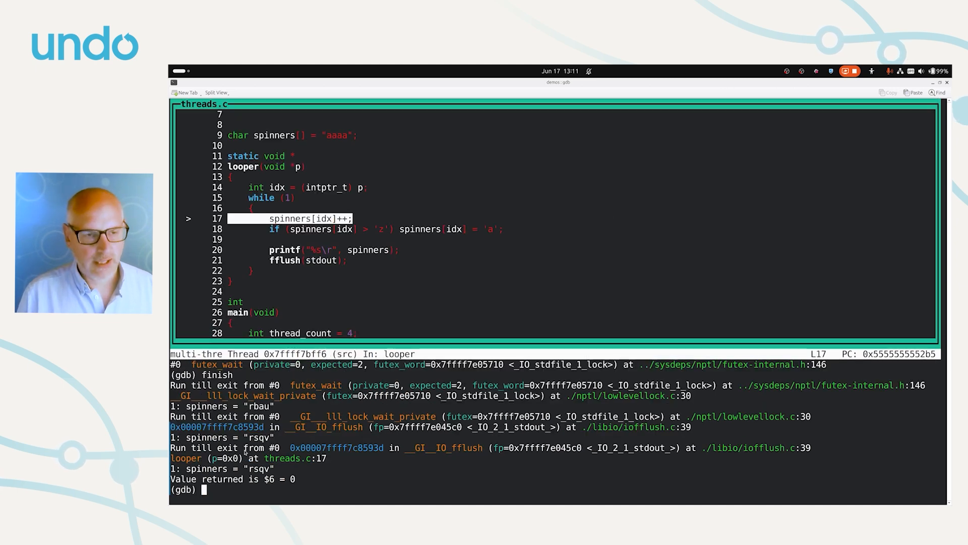
pyautogui.write('b 20')
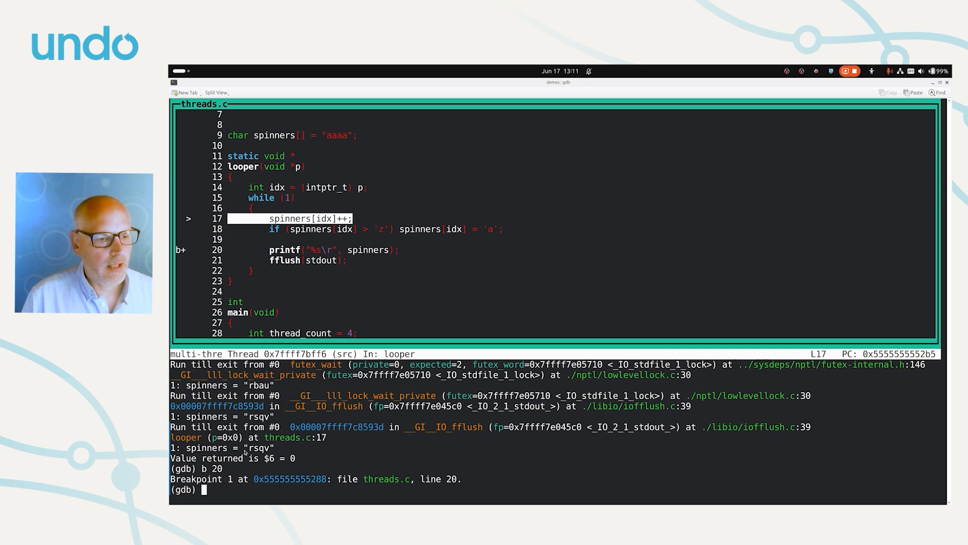
pyautogui.write('s')
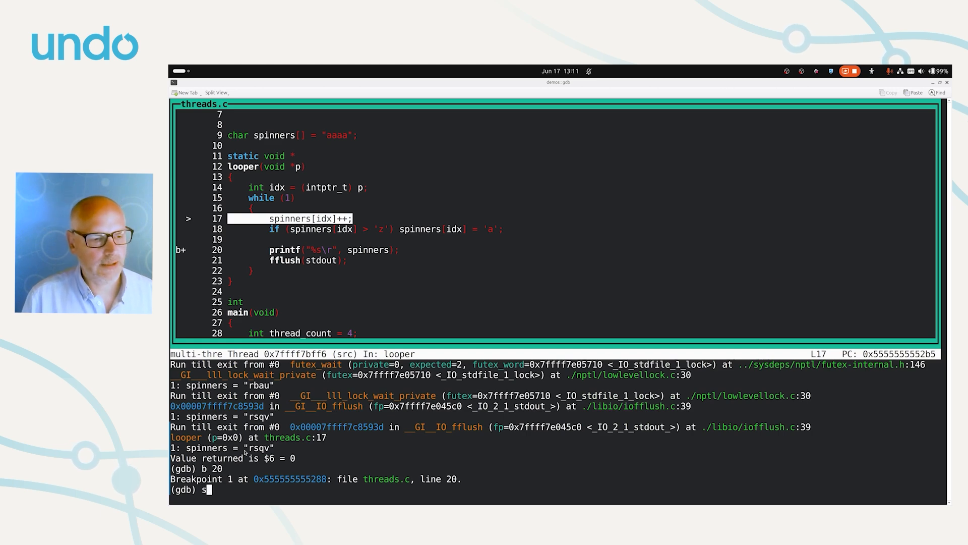
# Step: Set scheduler-locking off and continue until worker1 hits breakpoint 1, then list threads
pyautogui.write('et scheduler-locking off')
pyautogui.write('info')
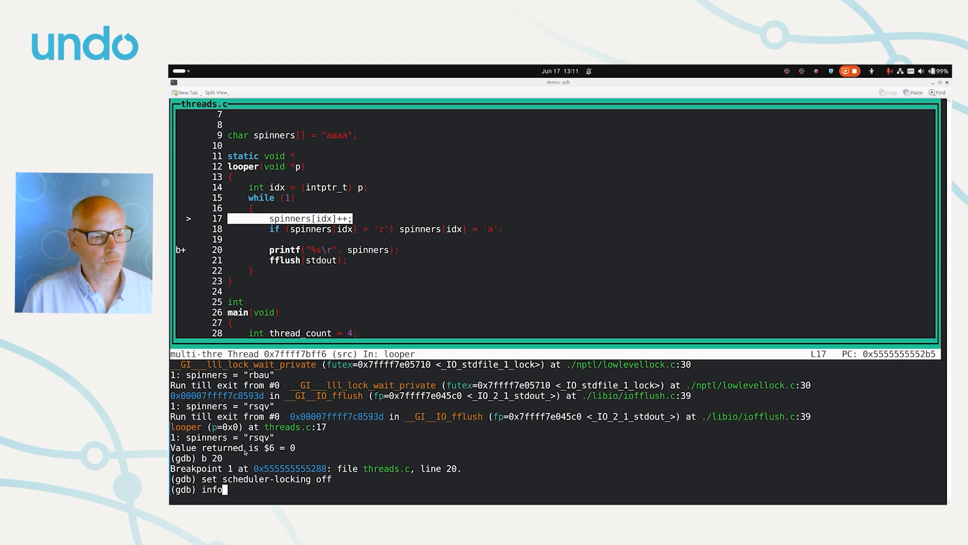
pyautogui.press('Return')
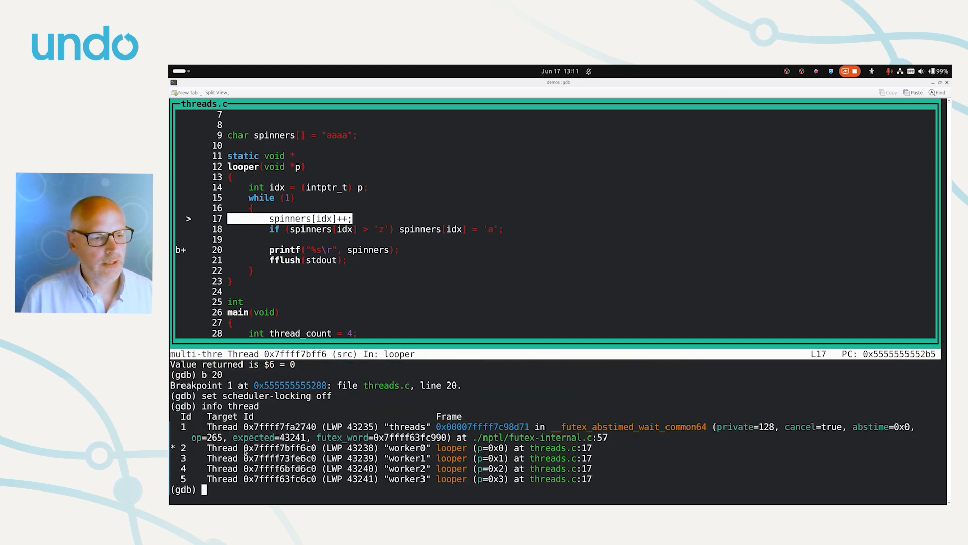
pyautogui.write('continue')
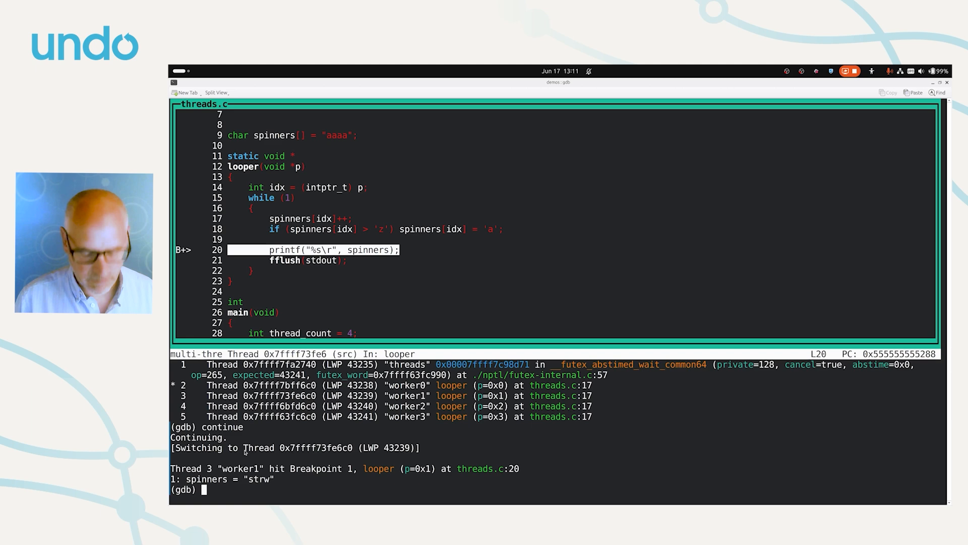
pyautogui.write('info threads')
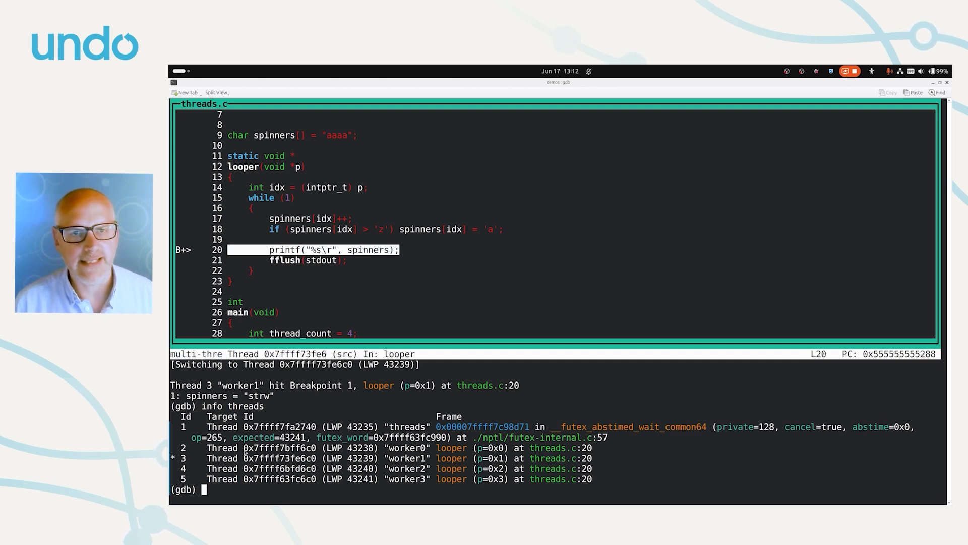
# Step: Run thread apply all print $pc to print every thread's program counter
pyautogui.write('t')
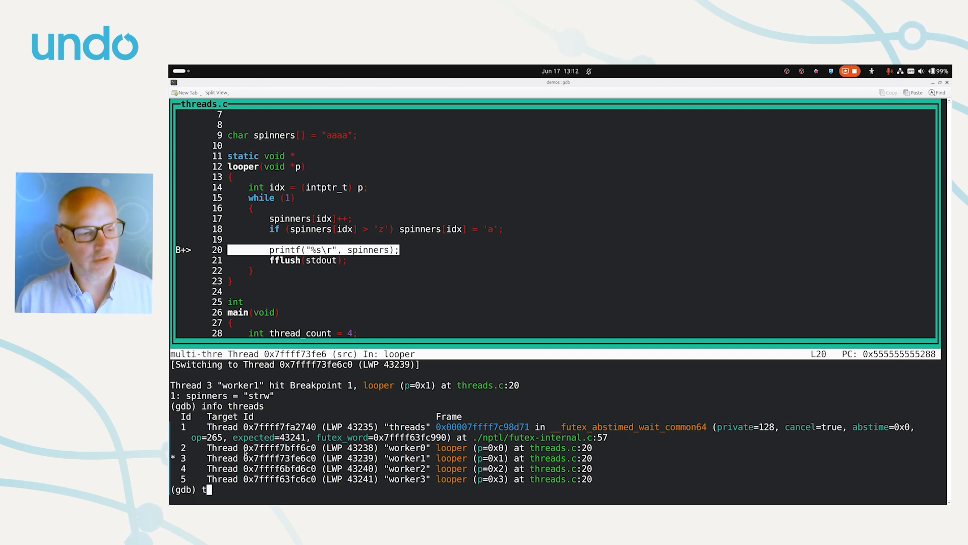
pyautogui.write('hread apply all print $')
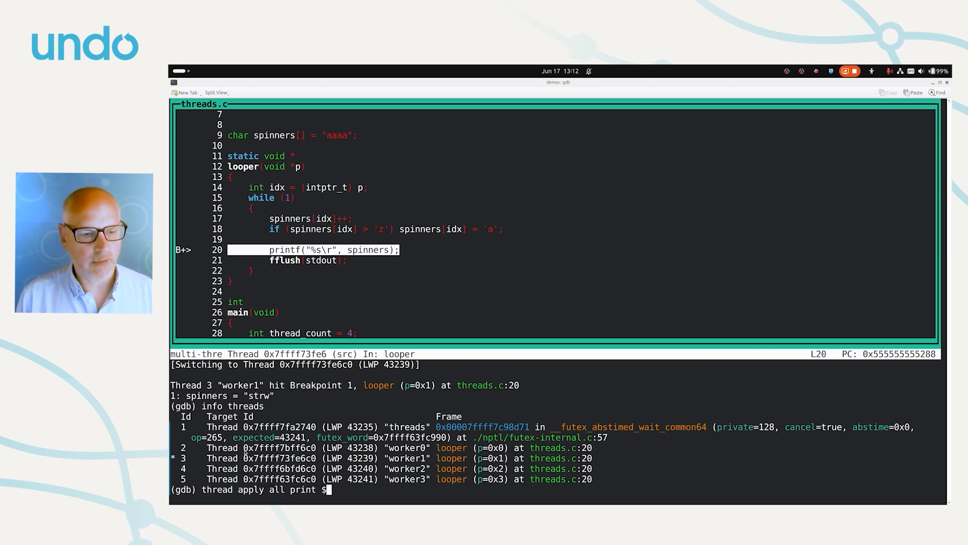
pyautogui.write('pc')
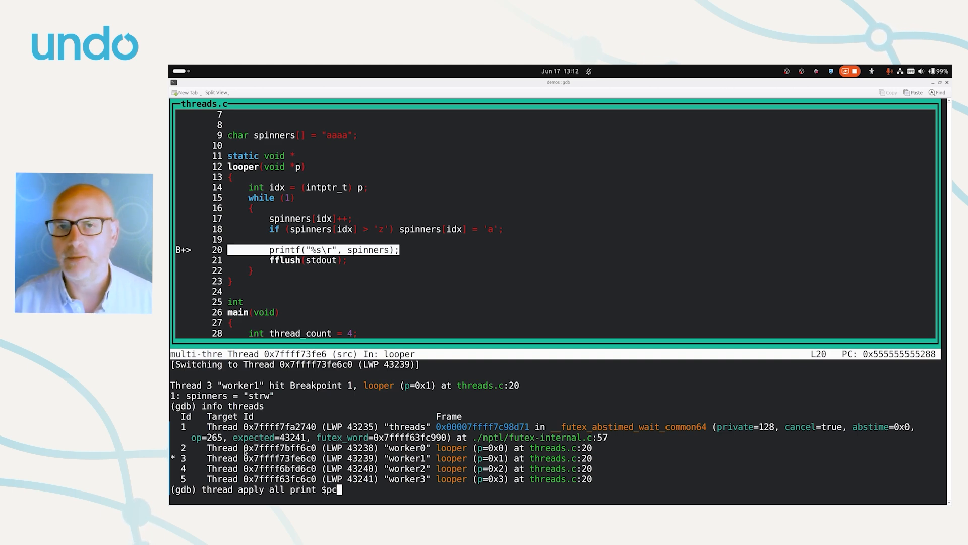
pyautogui.press('Return')
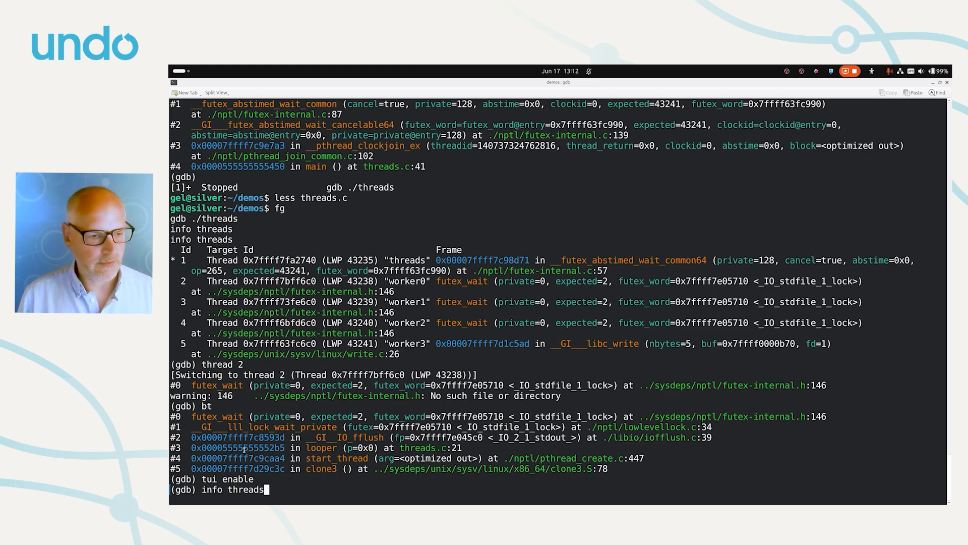
# Step: Print $pc for all threads in default and -ascending order, then &errno for threads 4-5
pyautogui.write('thread apply all print $pc')
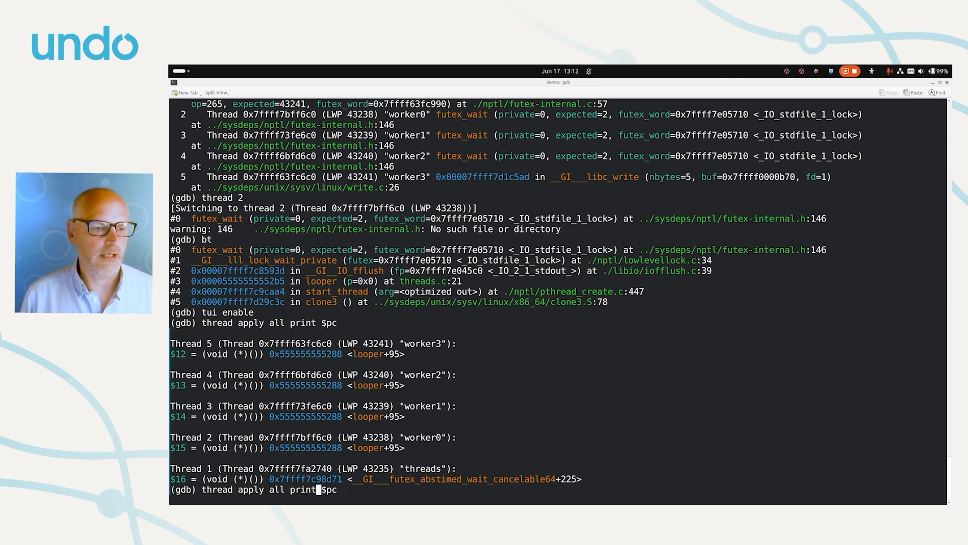
pyautogui.write('-ascending')
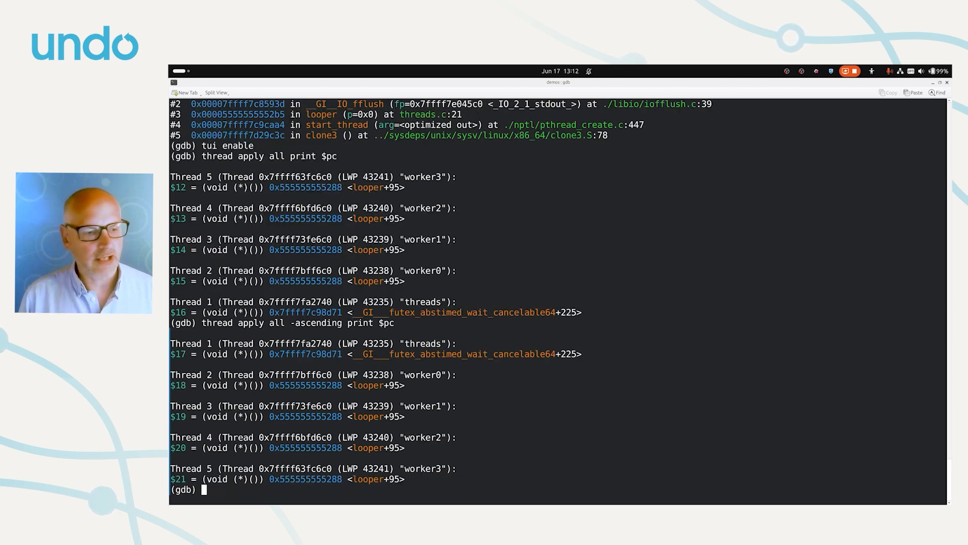
pyautogui.write('thread apply 4-5')
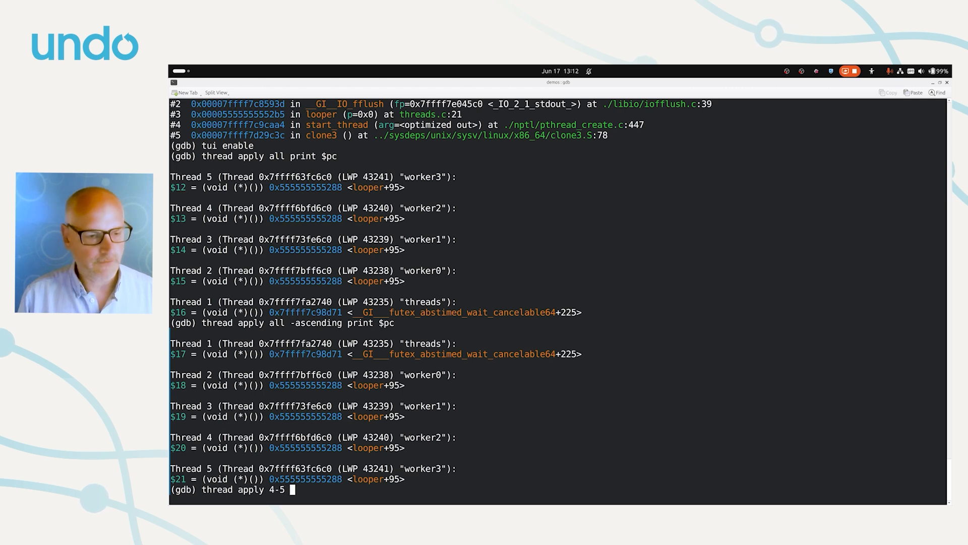
pyautogui.write('print')
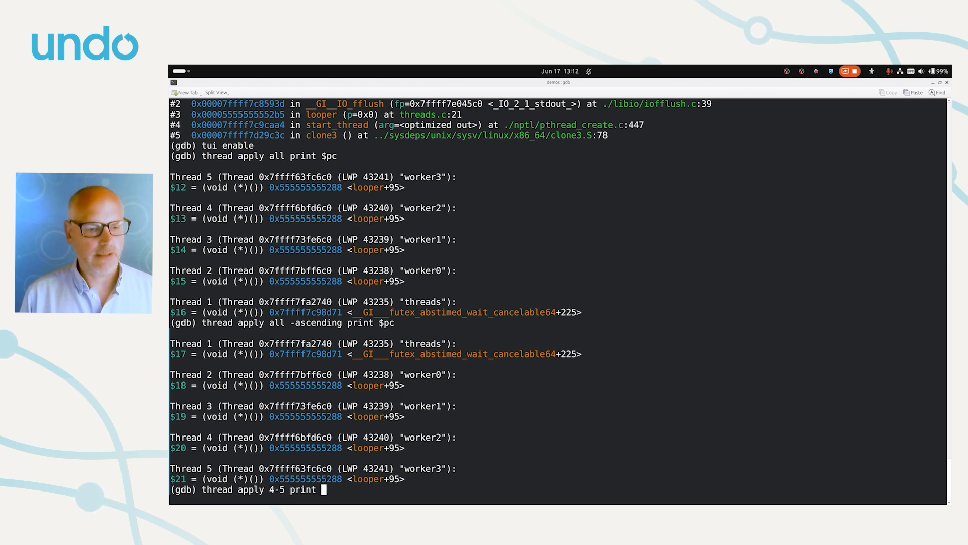
pyautogui.write('&errno')
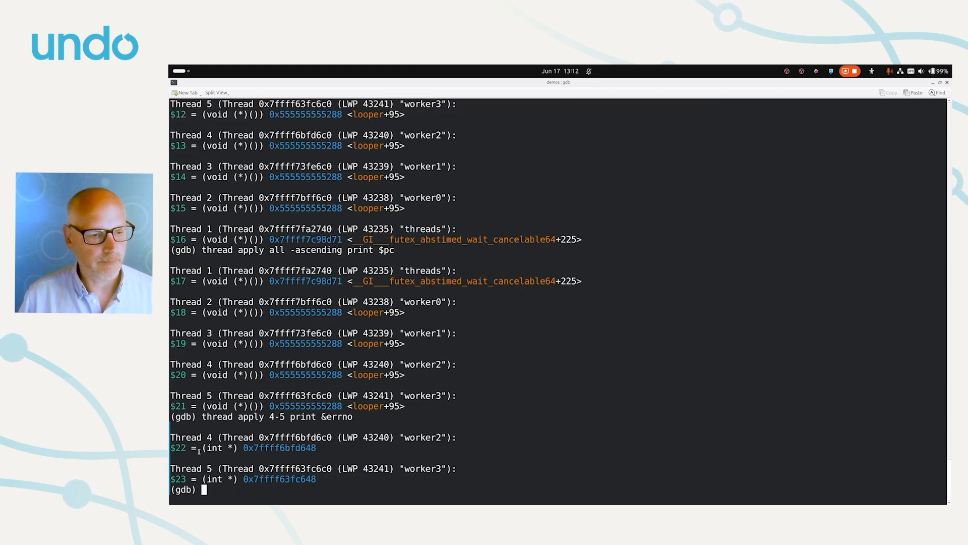
# Step: Run taas print &errno to show errno's distinct address in all five threads
pyautogui.doubleClick(279, 447)
pyautogui.write('taas')
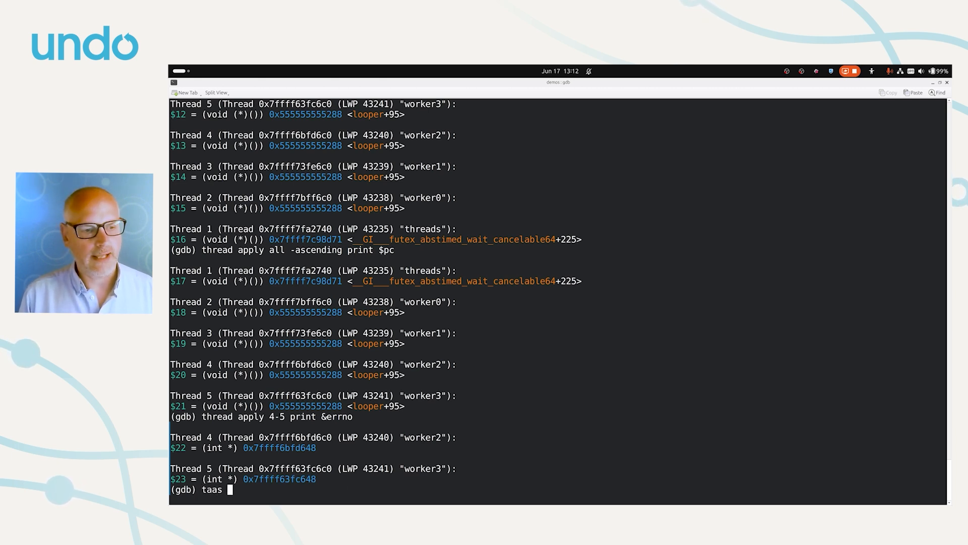
pyautogui.write('print')
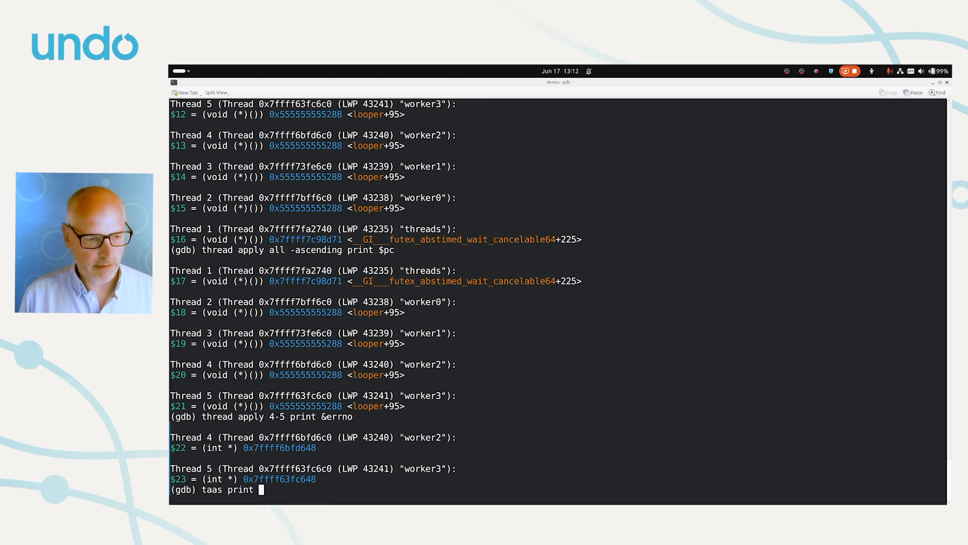
pyautogui.write('&')
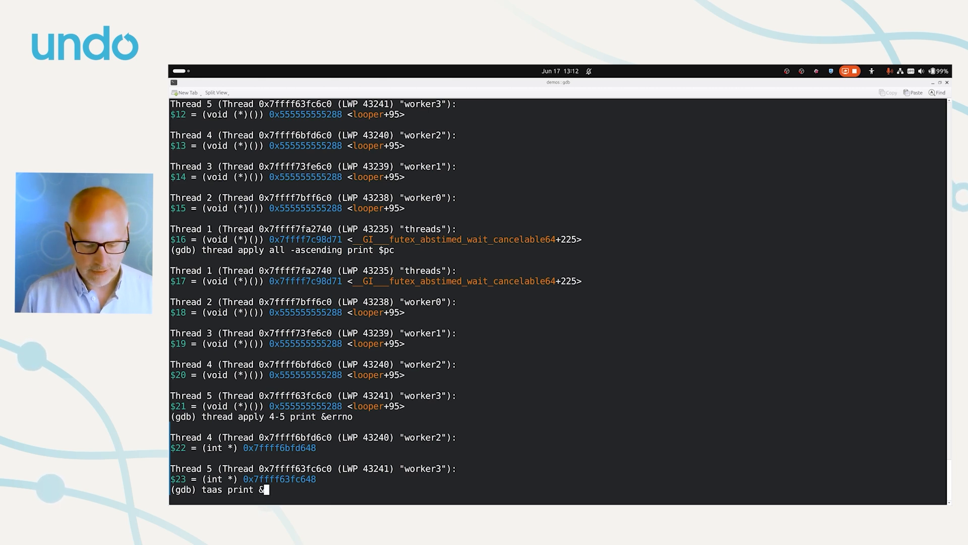
pyautogui.press('Return')
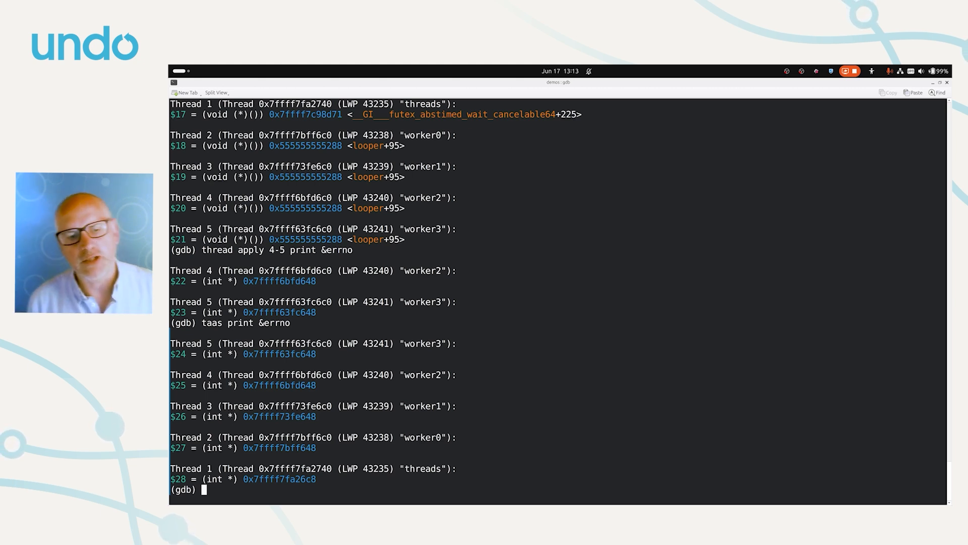
# Step: Kill the process, set non-stop on, and rerun so all four workers stop at breakpoint 1
pyautogui.write('set non-stop on')
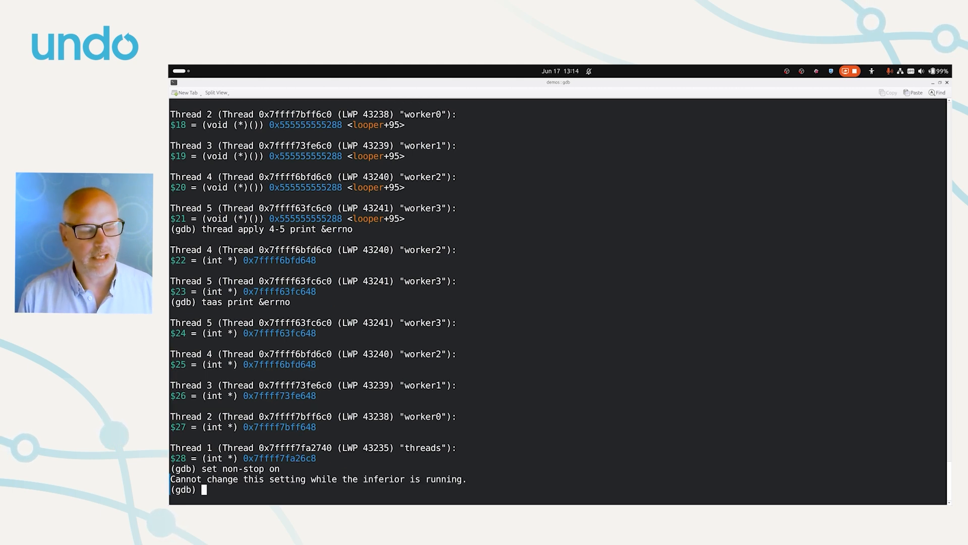
pyautogui.write('kill')
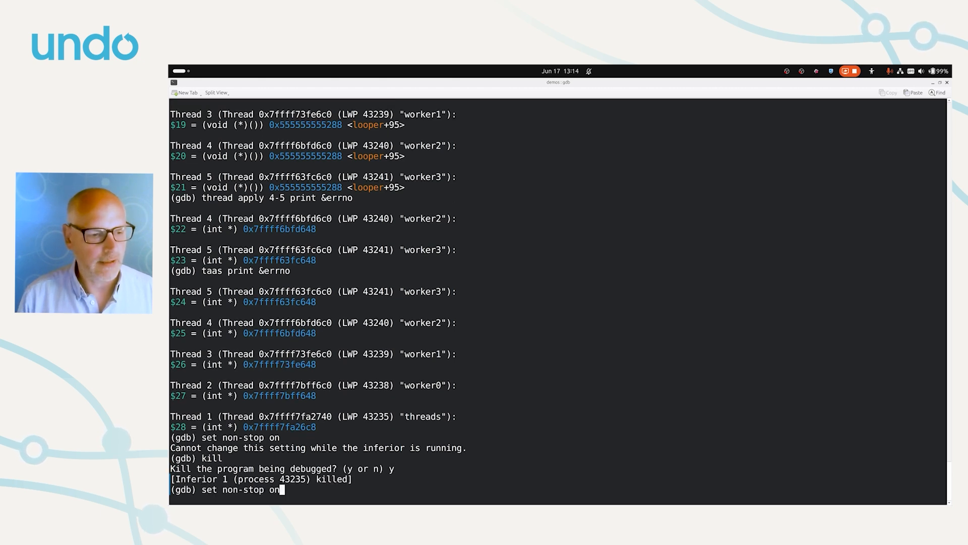
pyautogui.write('r')
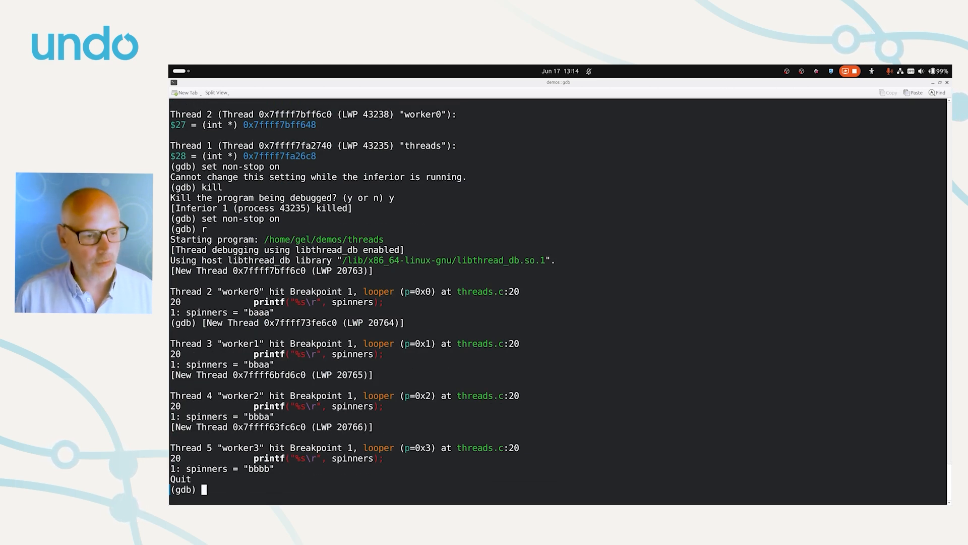
pyautogui.write('d')
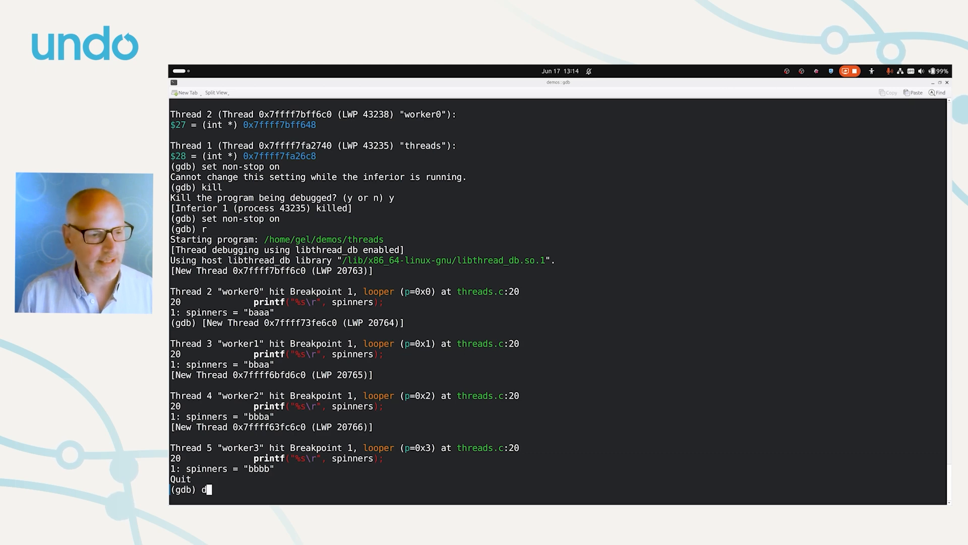